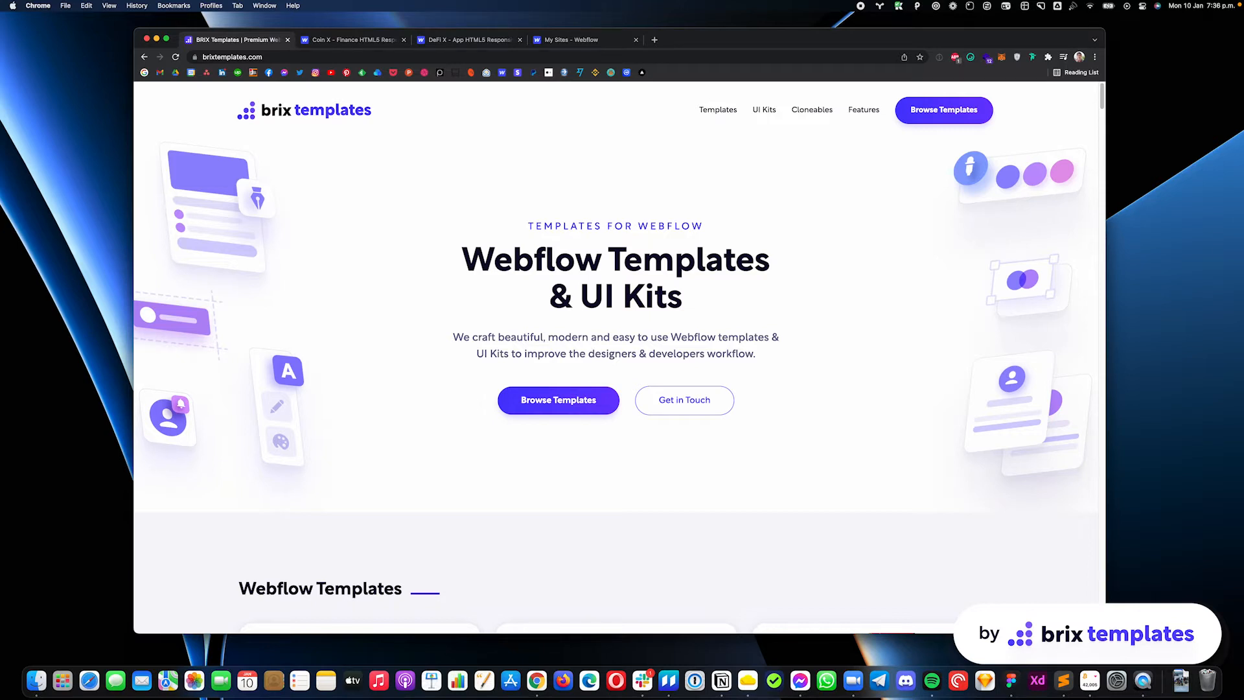
mouse_move(376, 67)
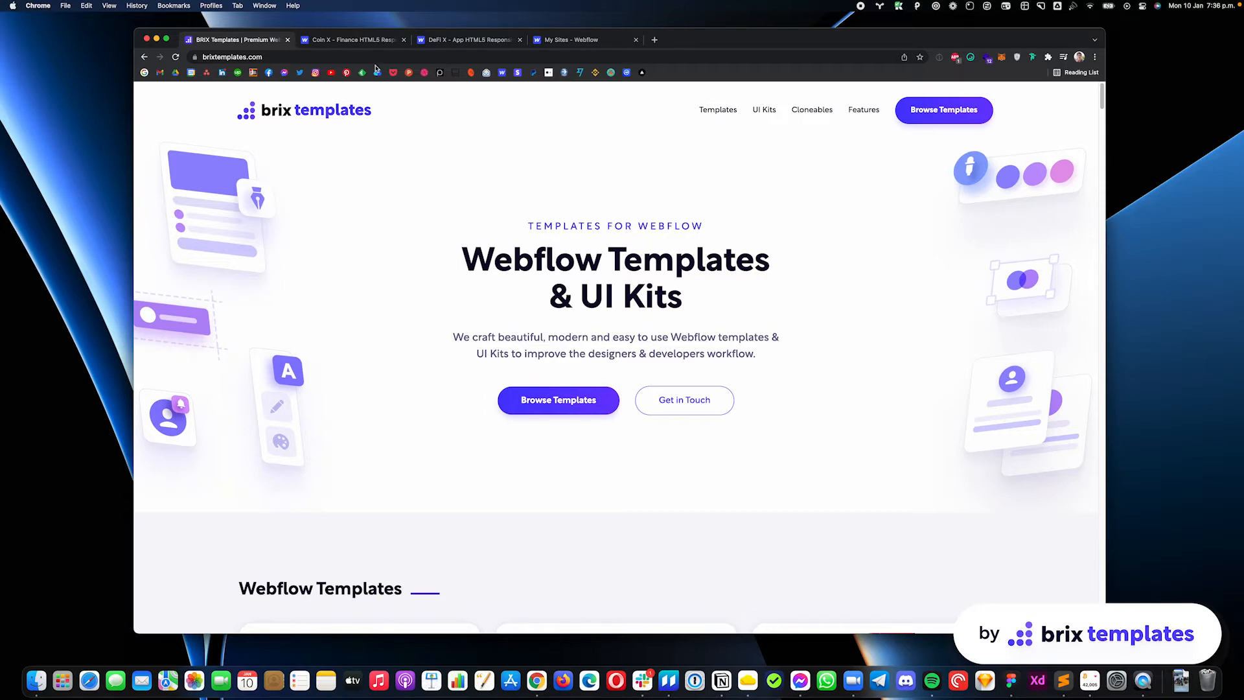
Step: Review the Coin X finance template listing with its CMS and Ecommerce tags
click(352, 40)
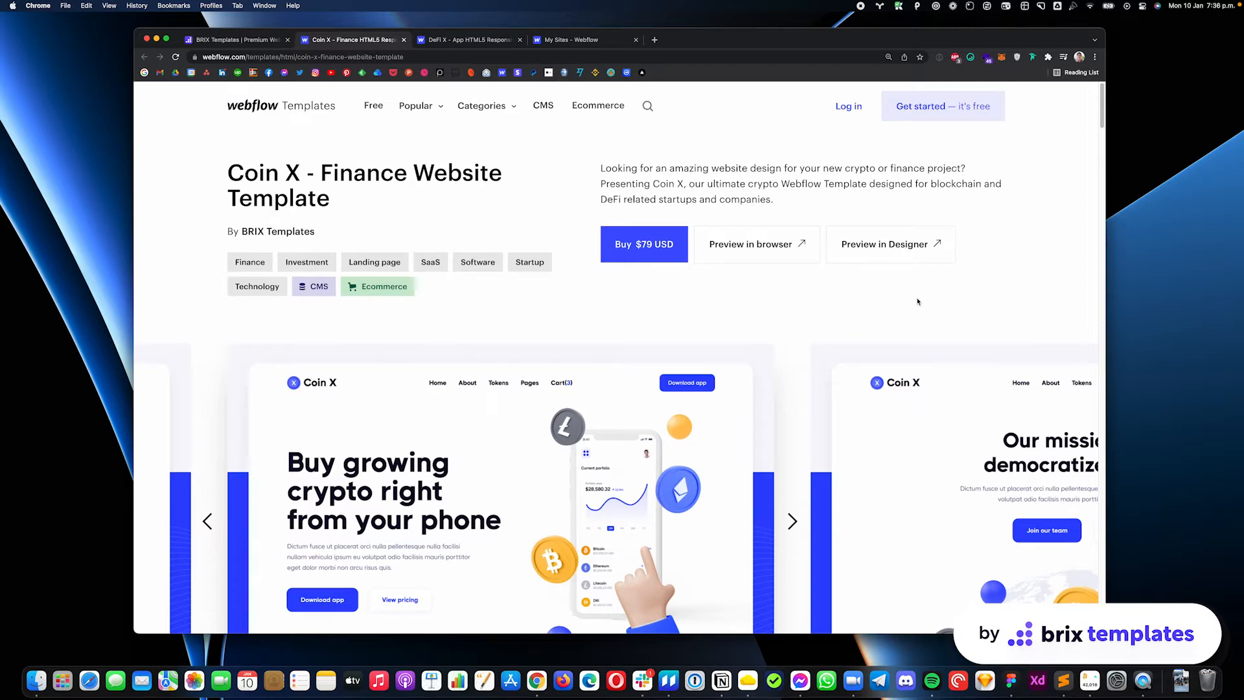
mouse_move(420, 302)
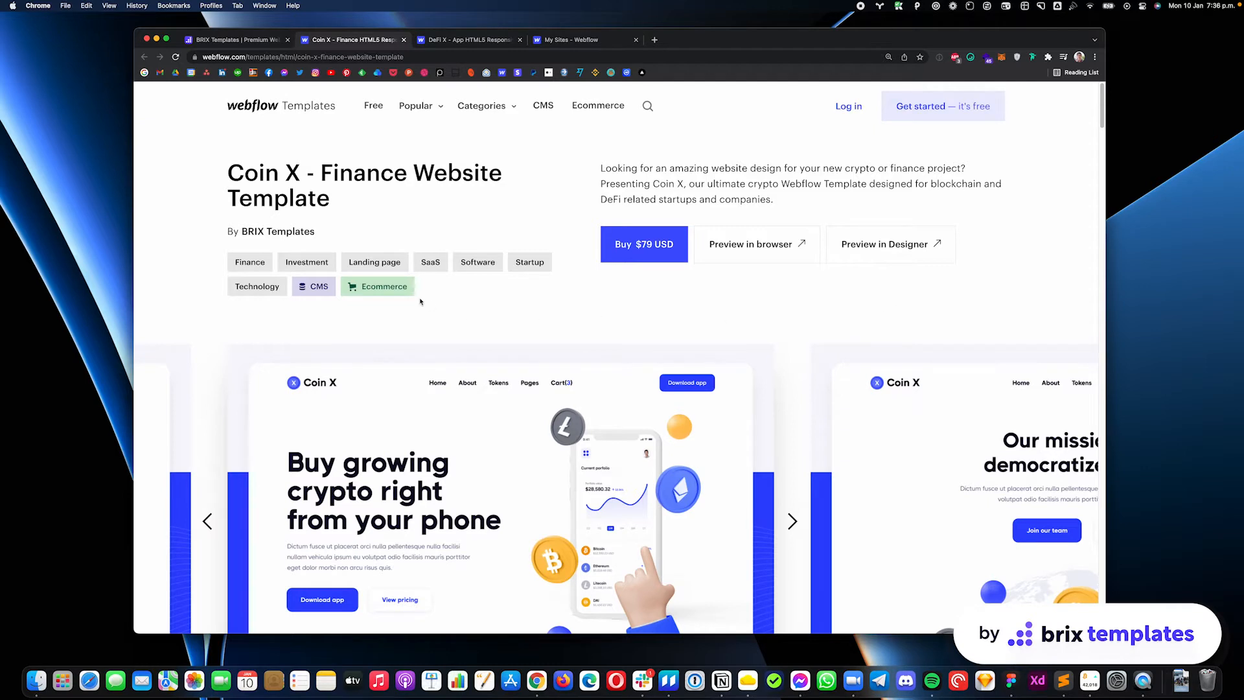
mouse_move(447, 300)
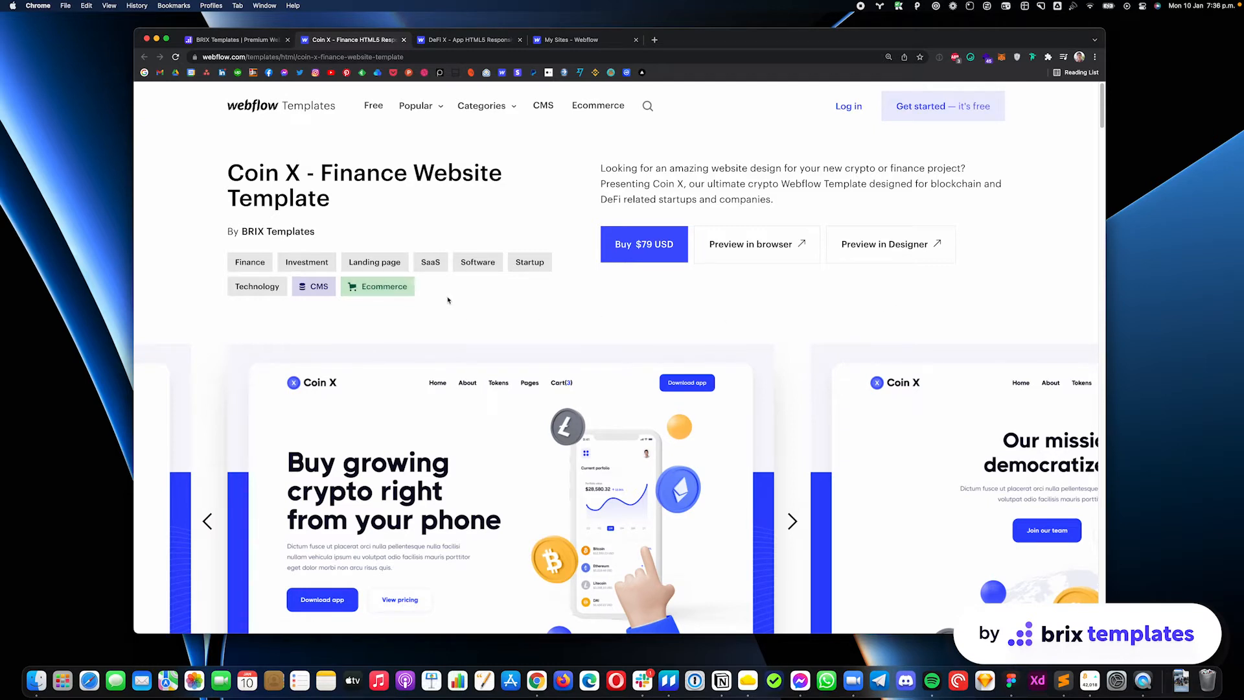
mouse_move(451, 299)
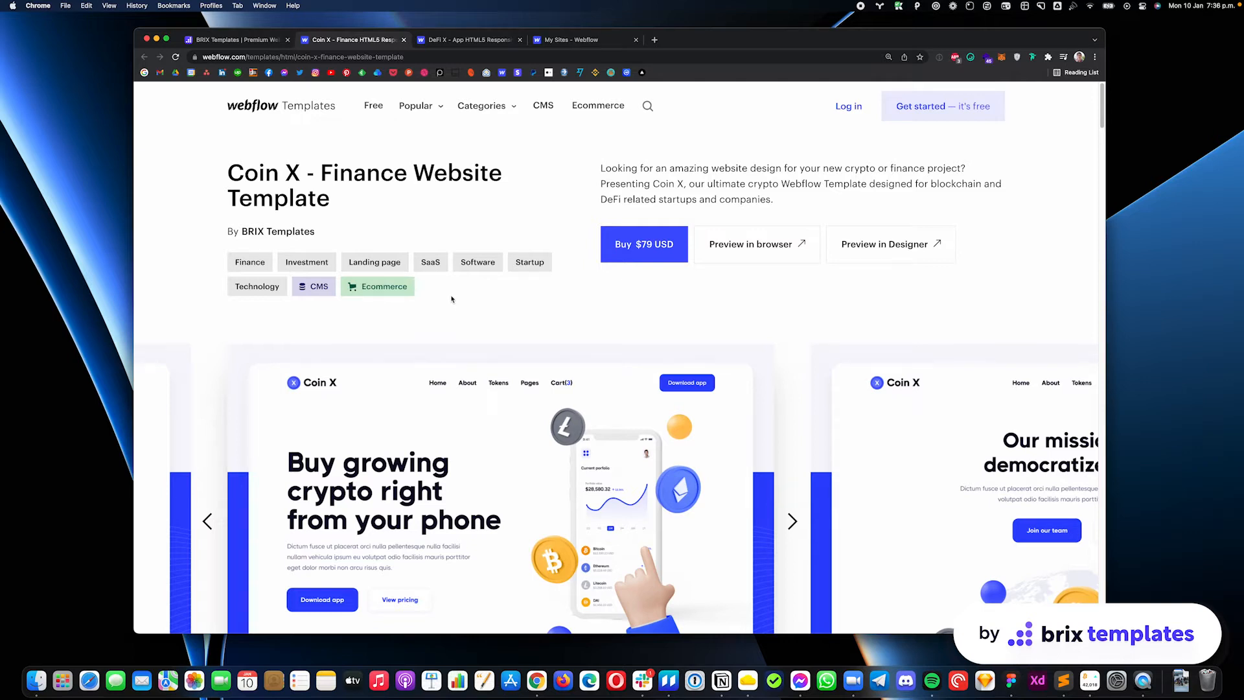
click(482, 105)
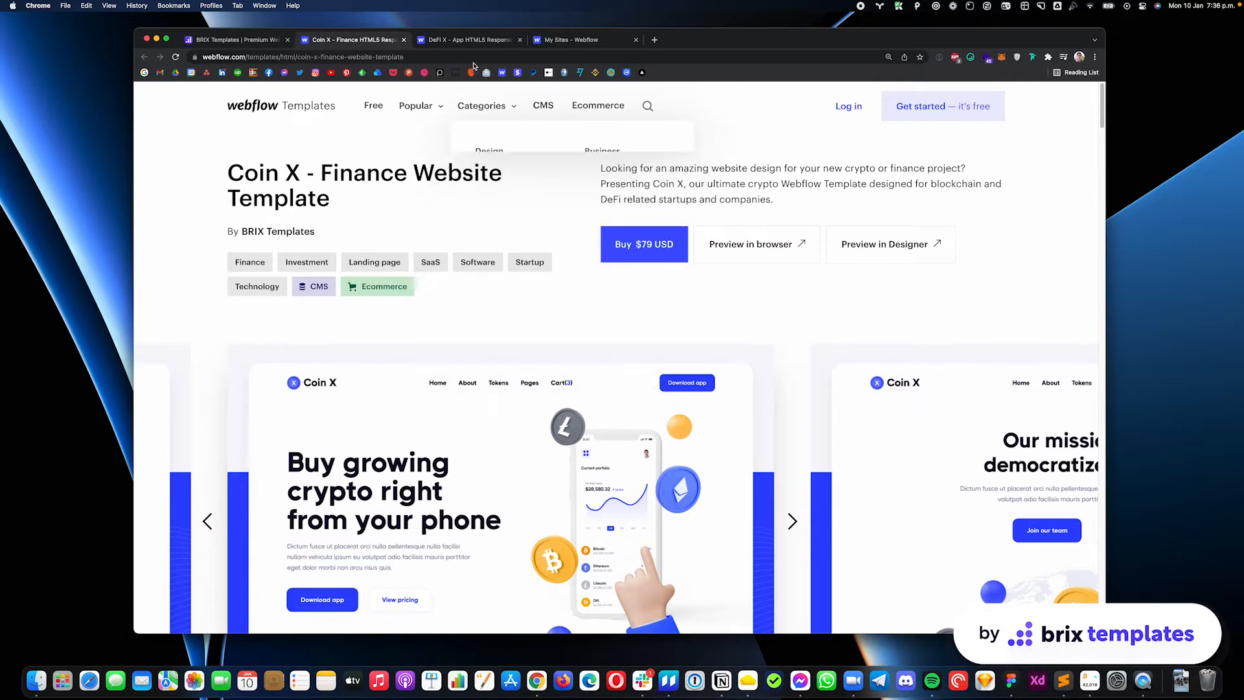
click(468, 40)
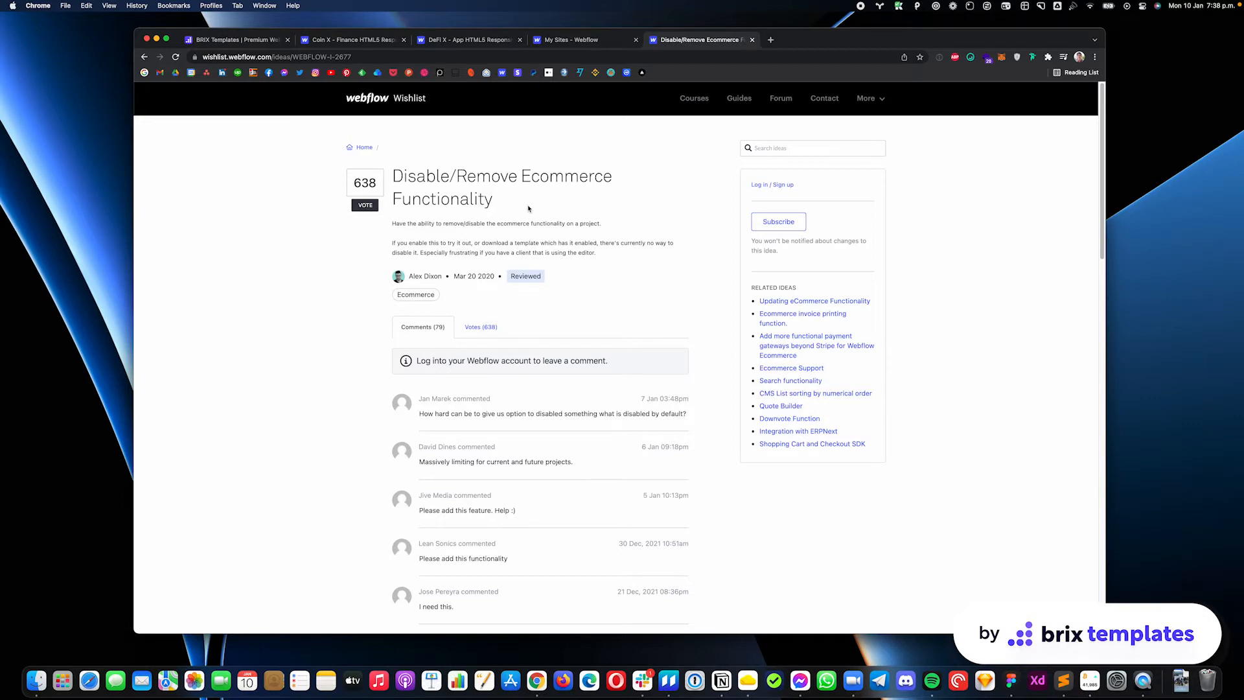
mouse_move(480, 156)
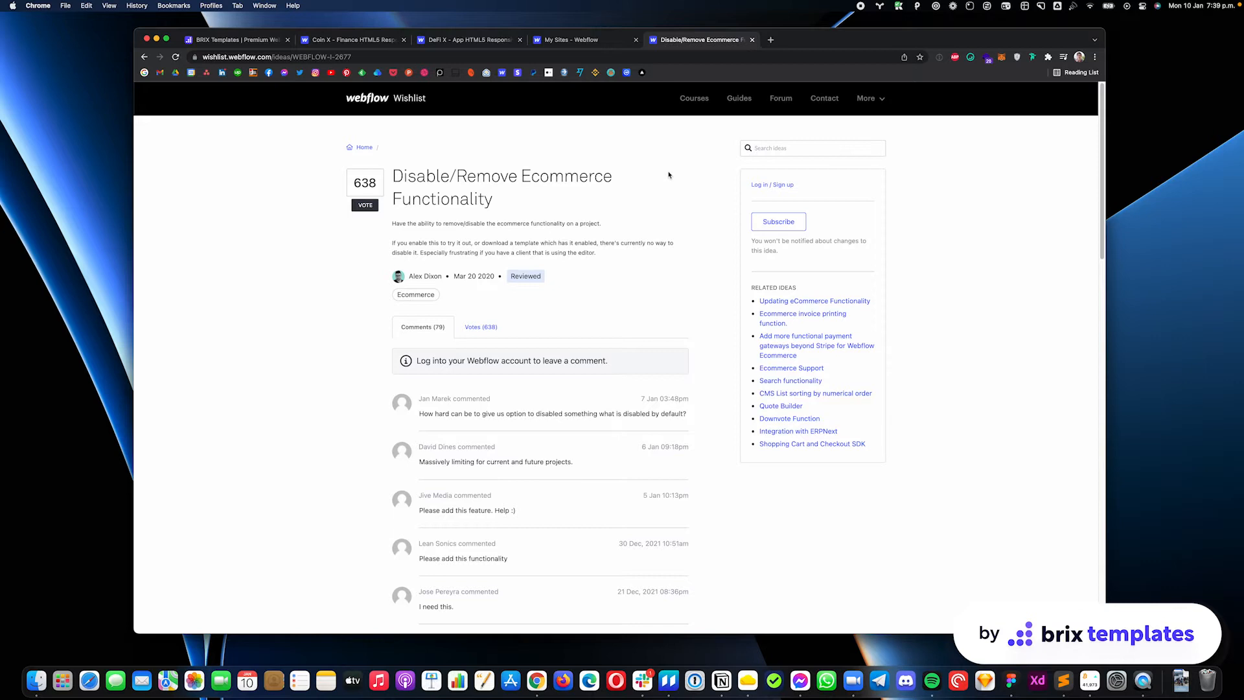
Step: View the 'Disable/Remove Ecommerce Functionality' wishlist idea
click(353, 40)
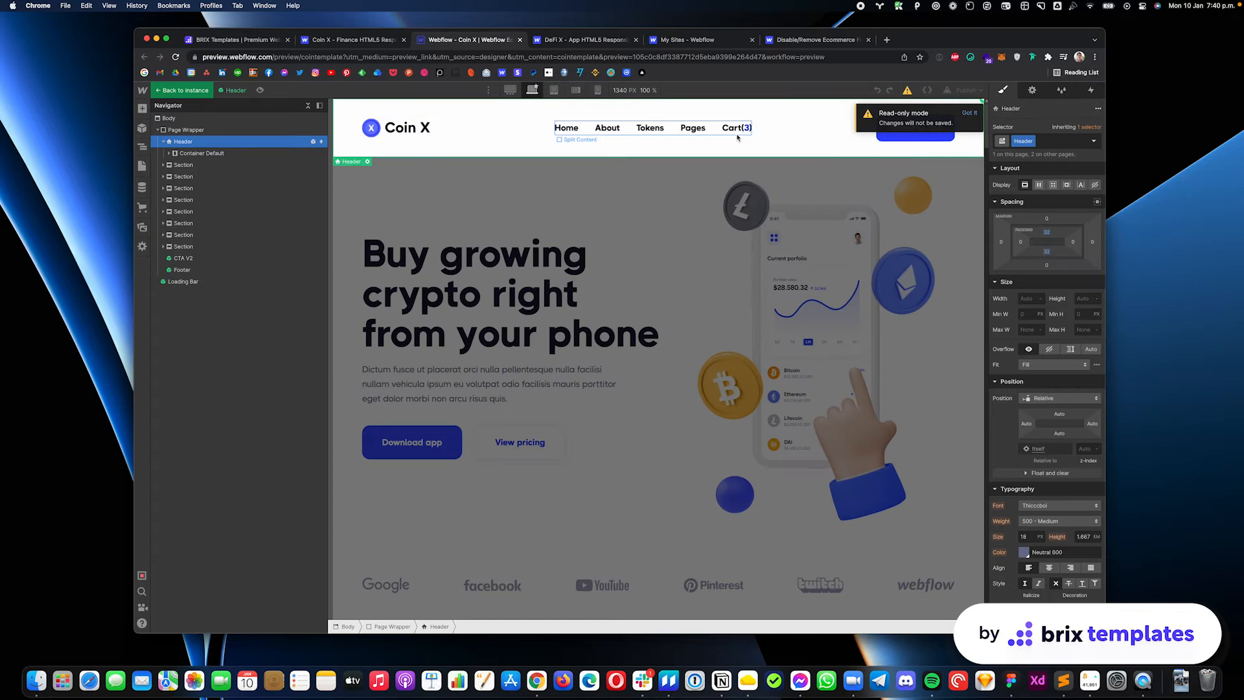
Step: Delete the Cart element from the Coin X header, leaving Home, About, Tokens and Pages
click(692, 128)
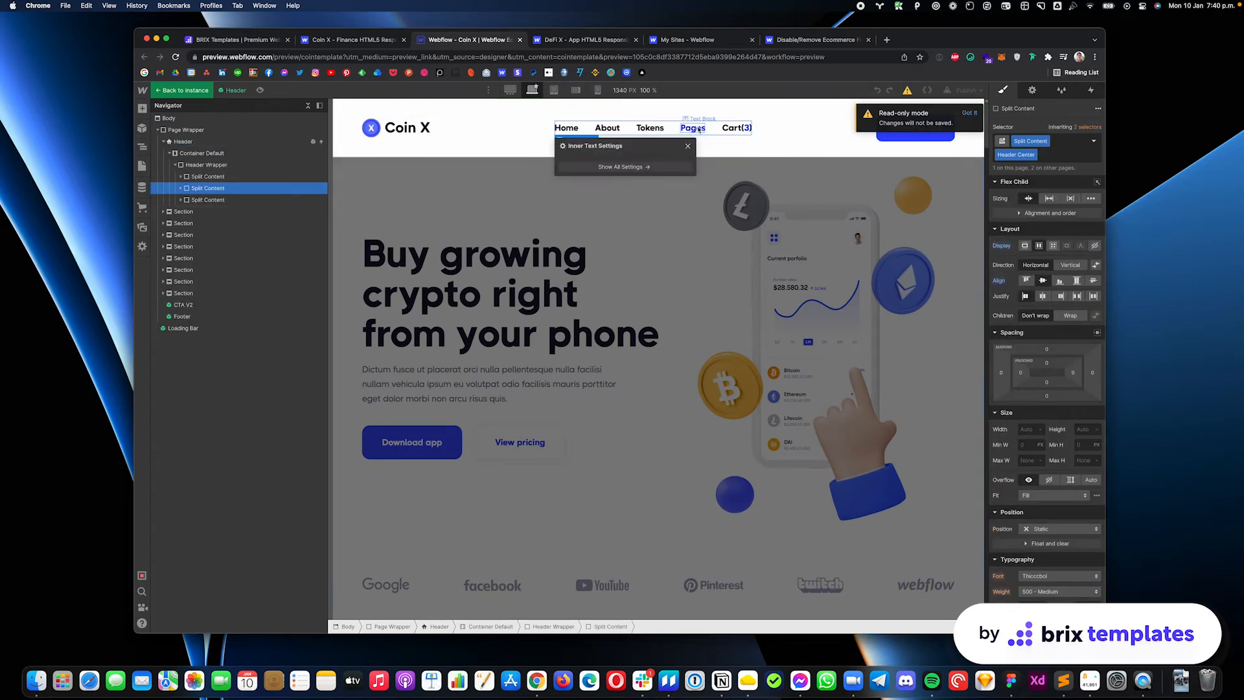
click(735, 128)
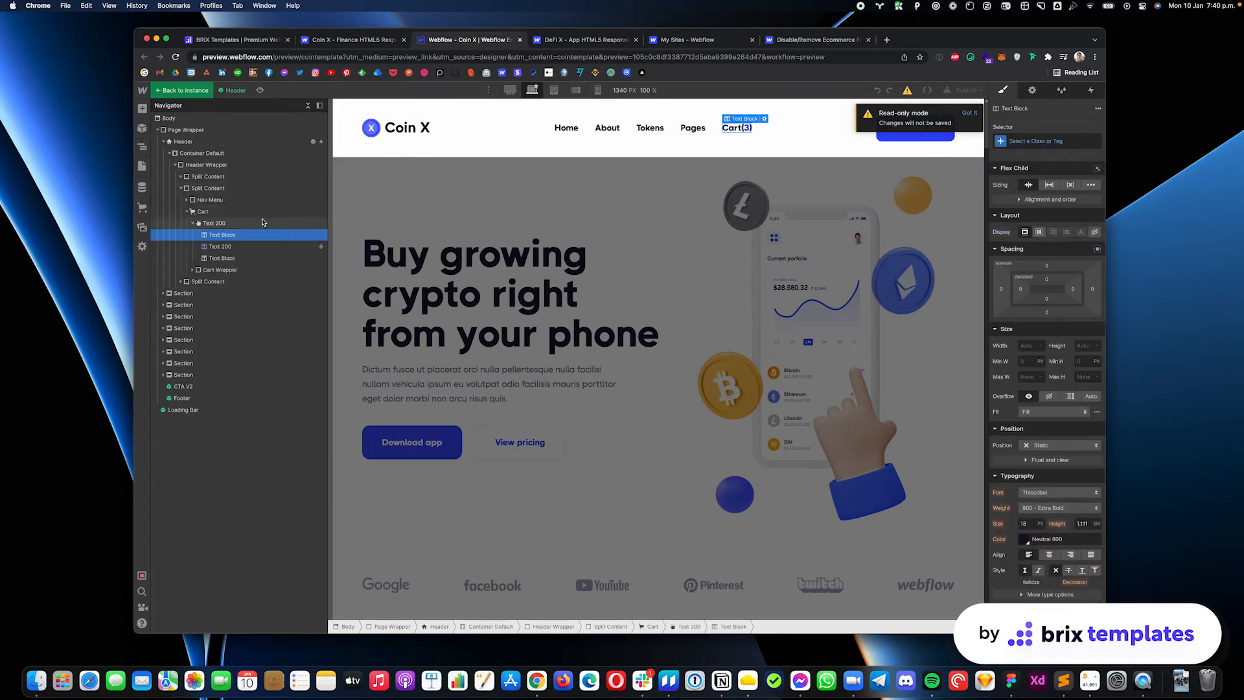
click(214, 223)
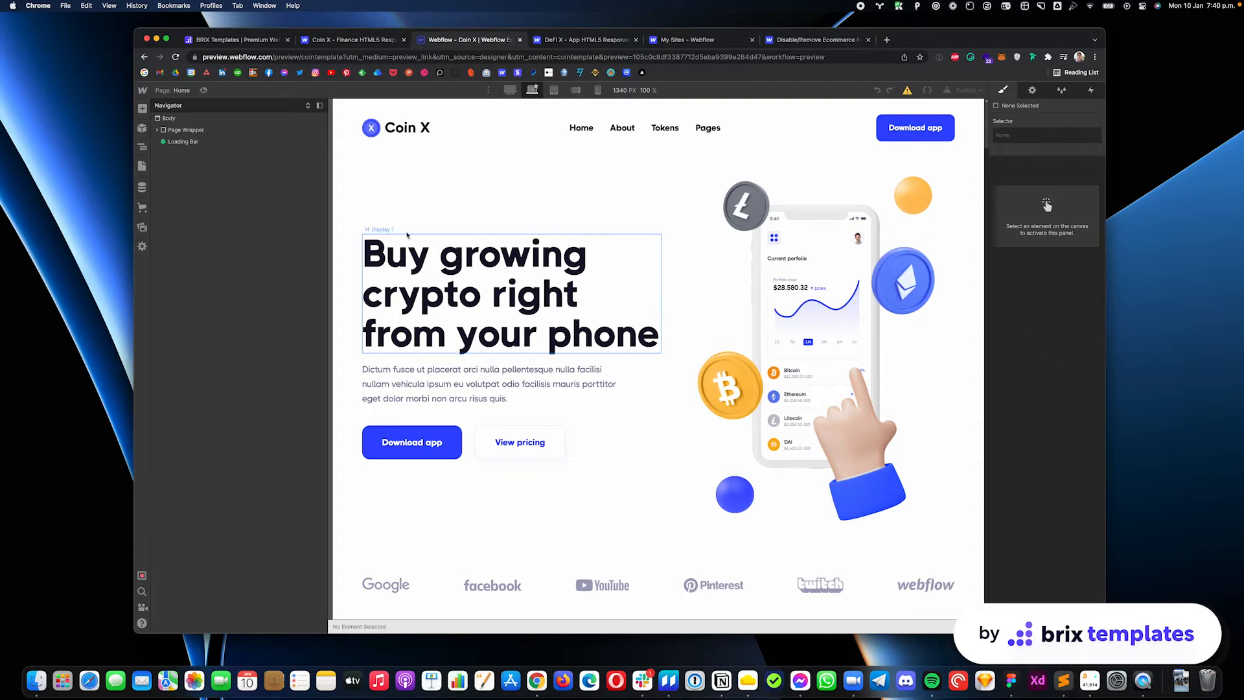
Step: Reach the Inside <head> custom code field of the Plans Template page settings
click(142, 164)
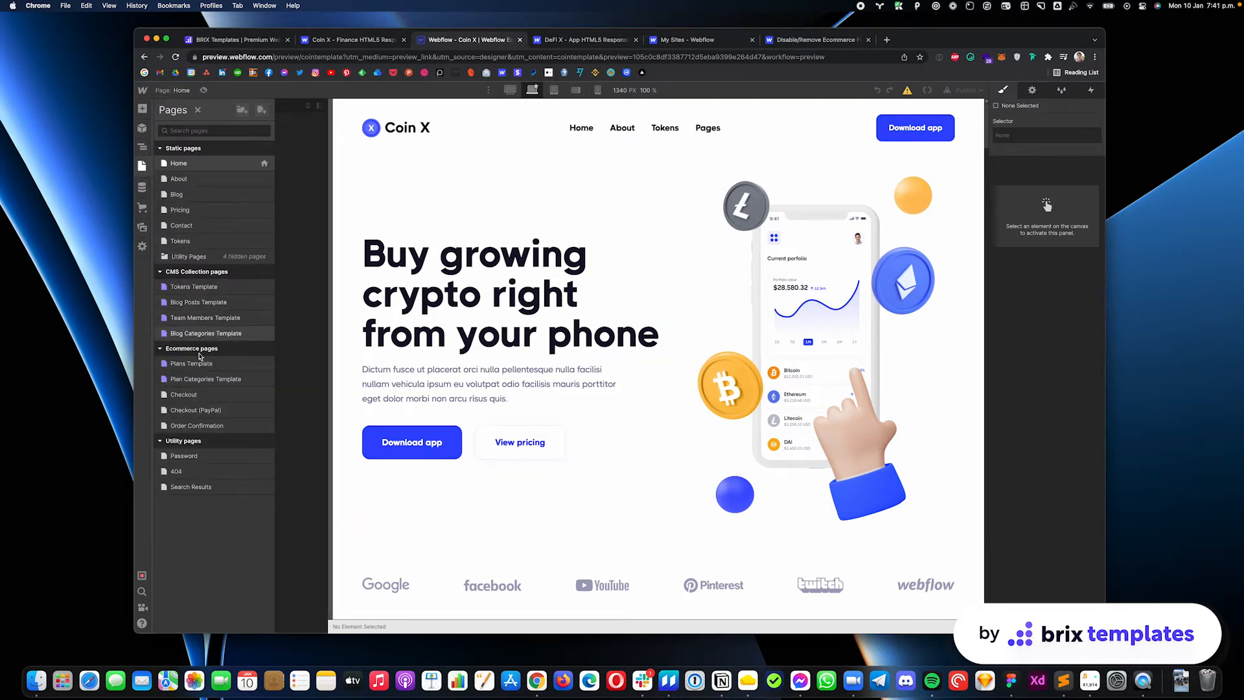
mouse_move(261, 369)
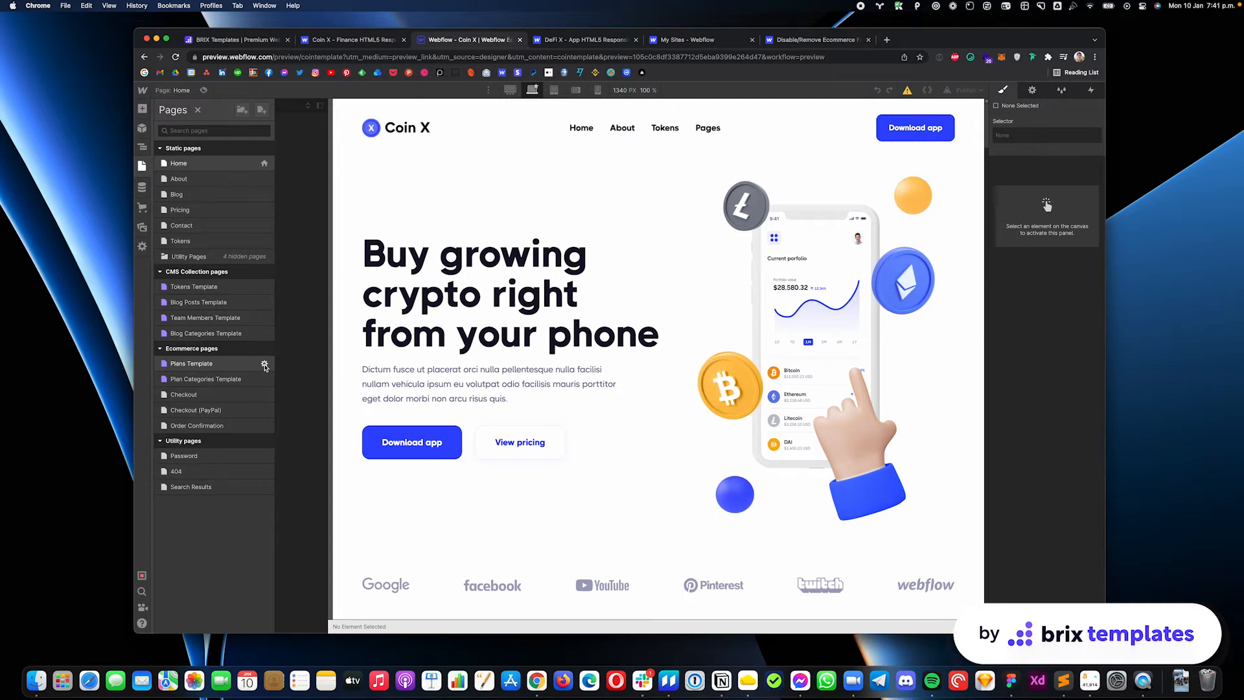
click(265, 363)
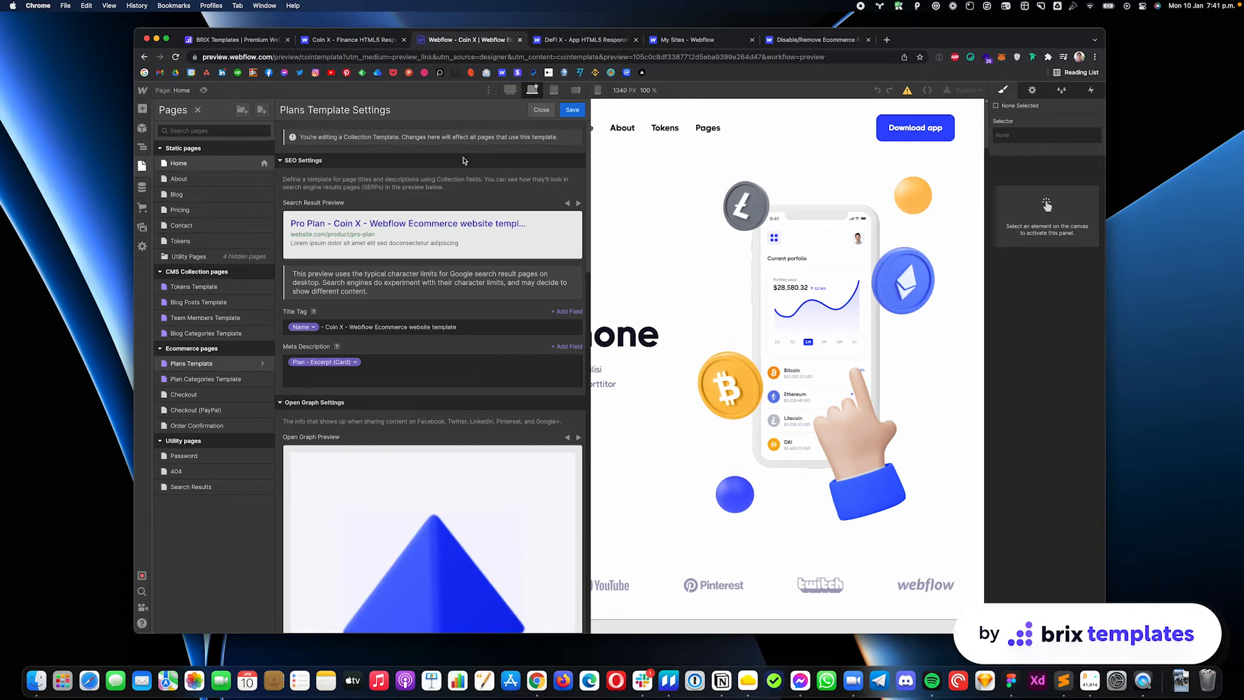
scroll(down, 3)
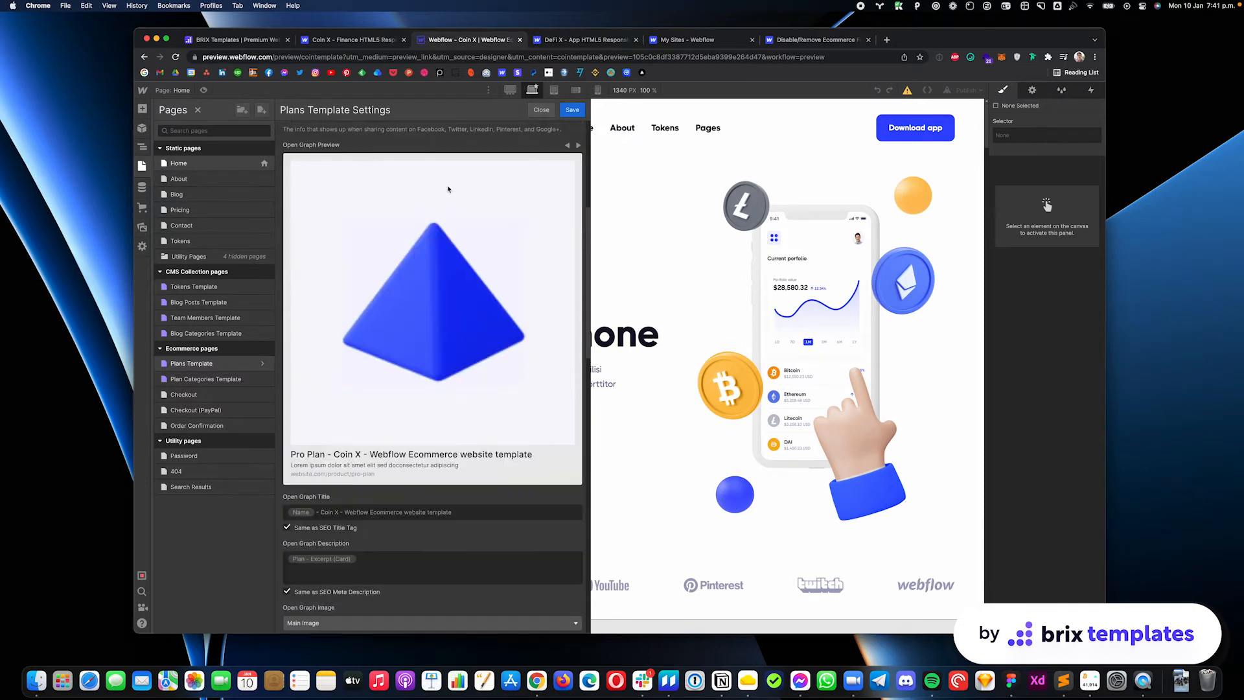
scroll(down, 3)
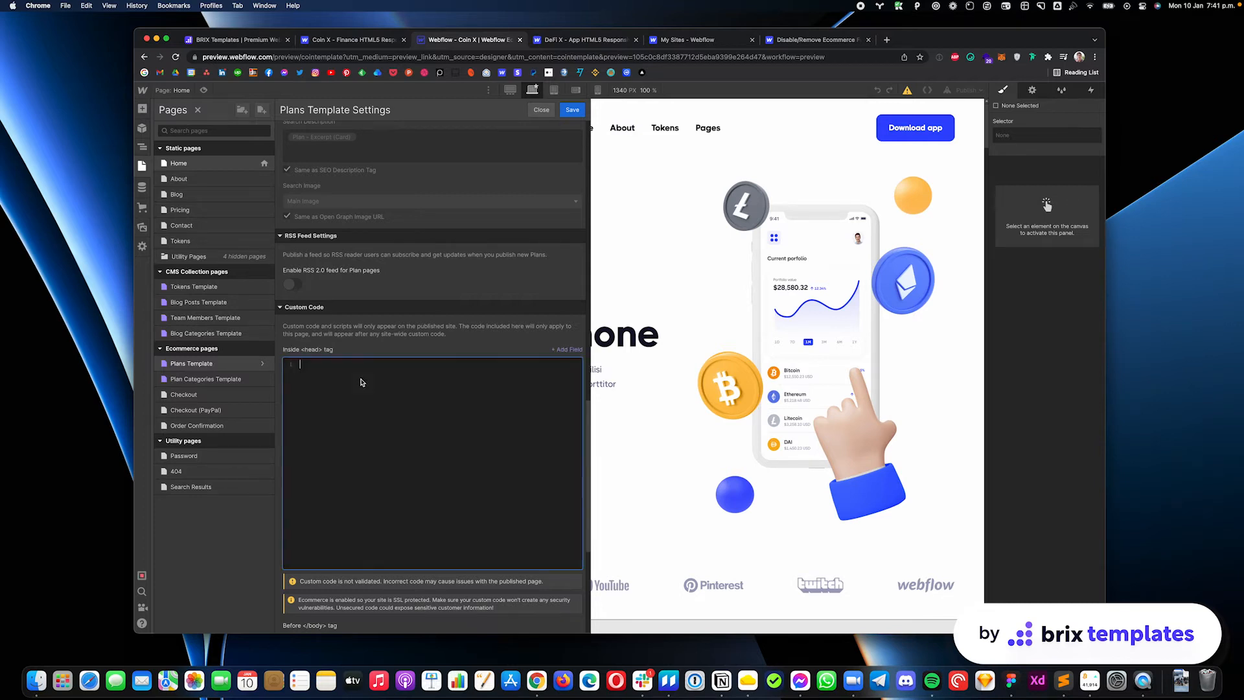
click(1001, 38)
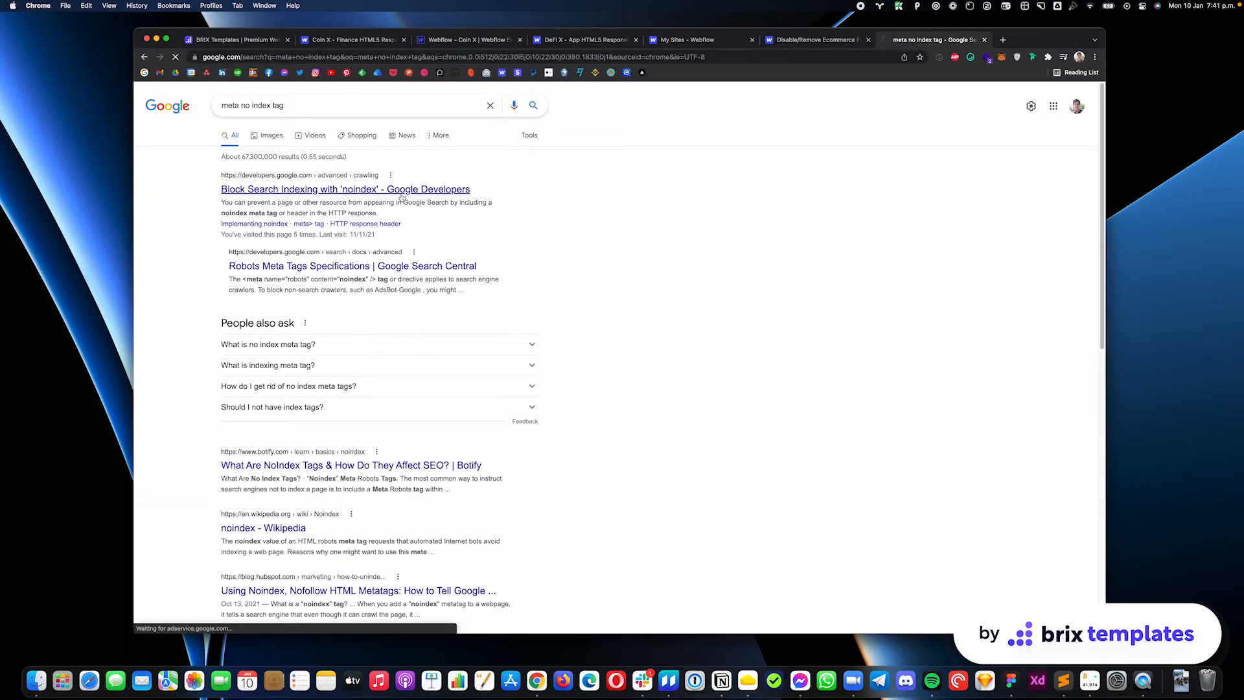
Step: Select the <meta name="robots" content="noindex"> snippet from Google's noindex guide
click(344, 190)
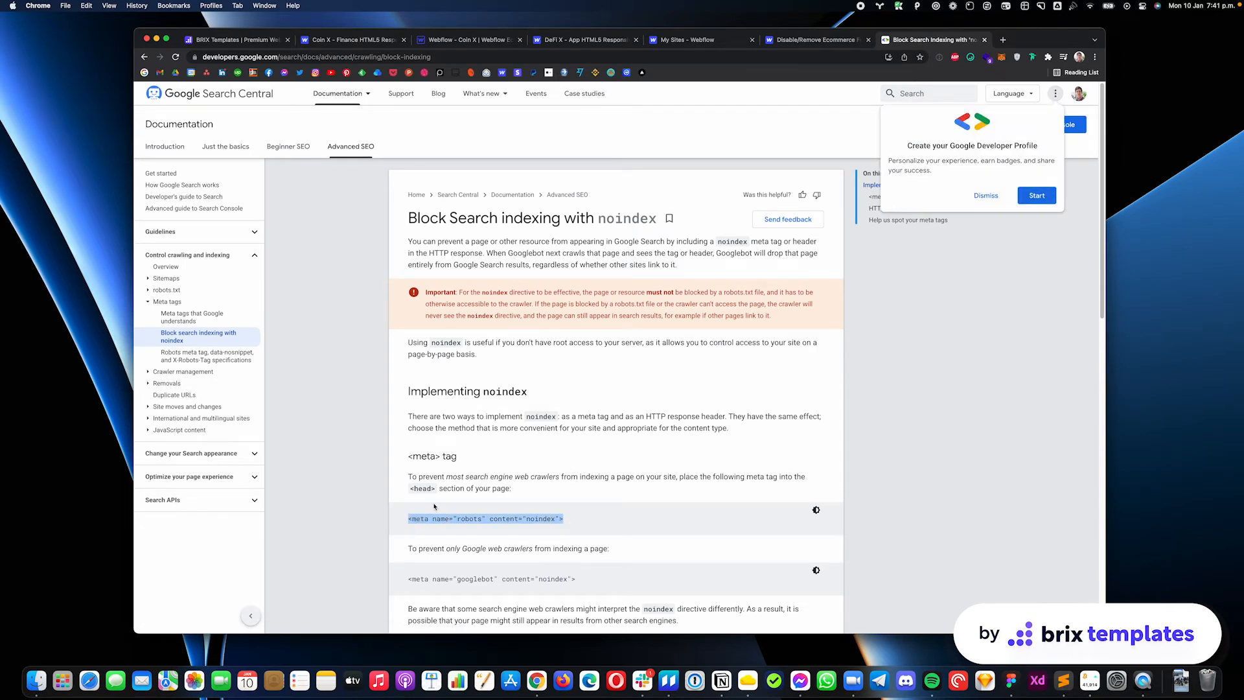
mouse_move(621, 263)
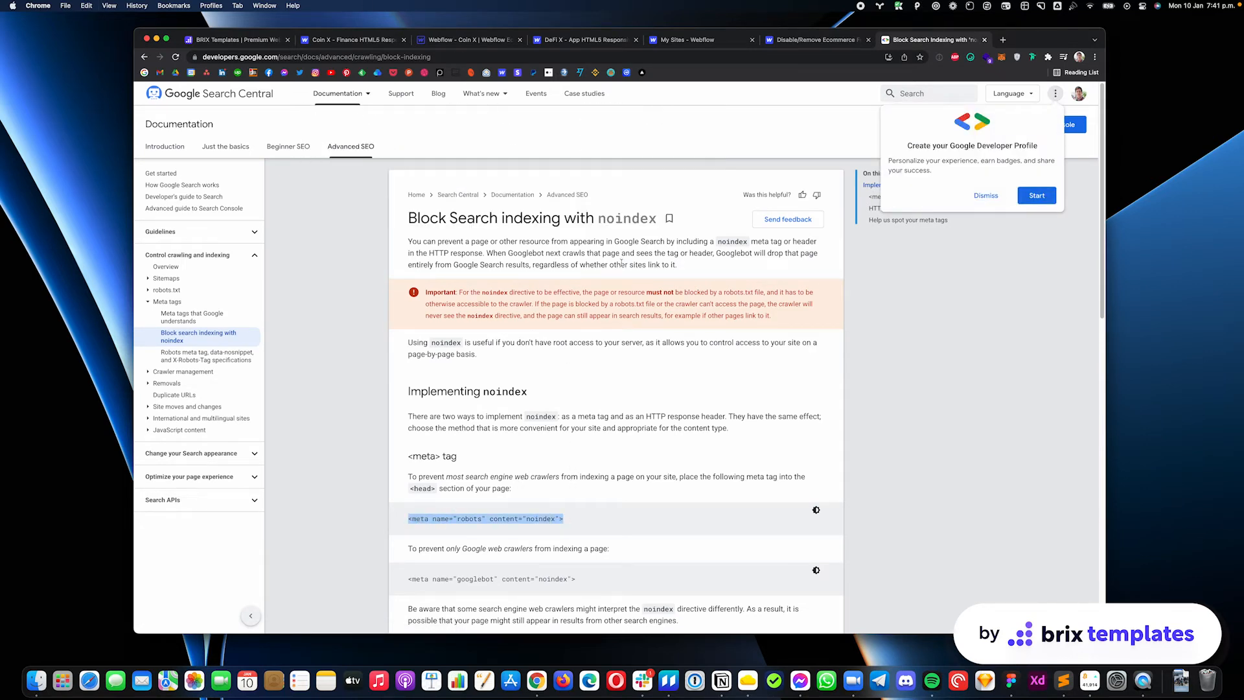
click(468, 40)
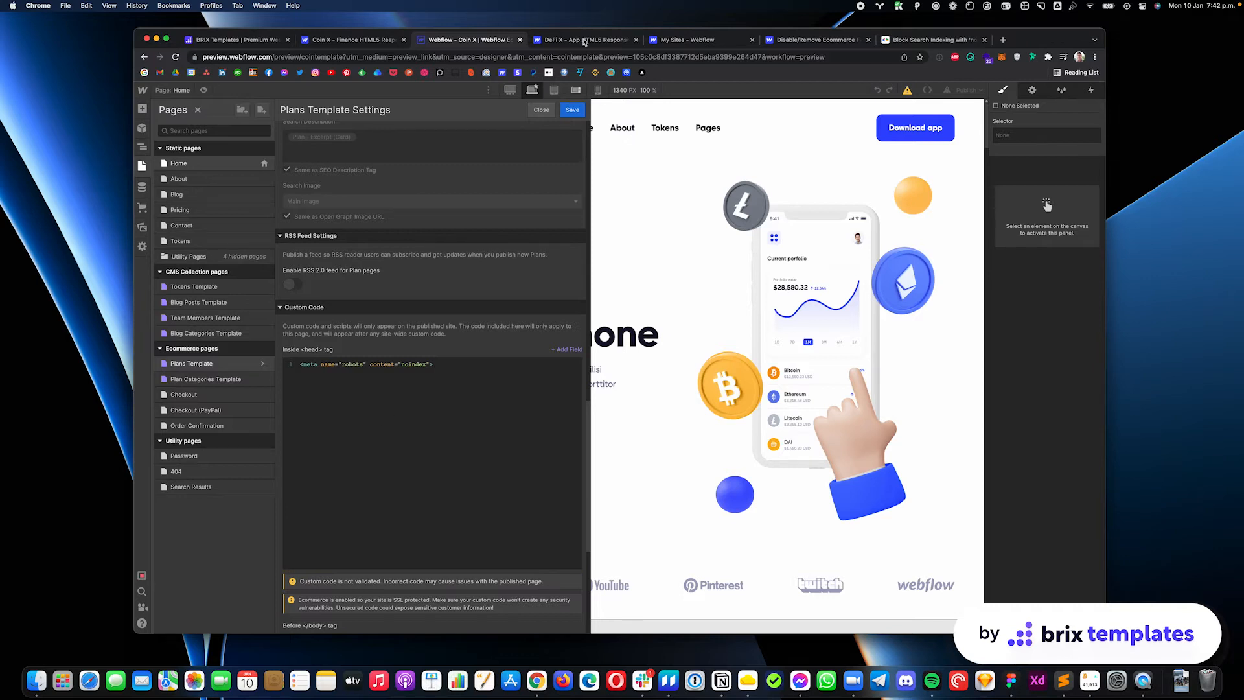
mouse_move(574, 228)
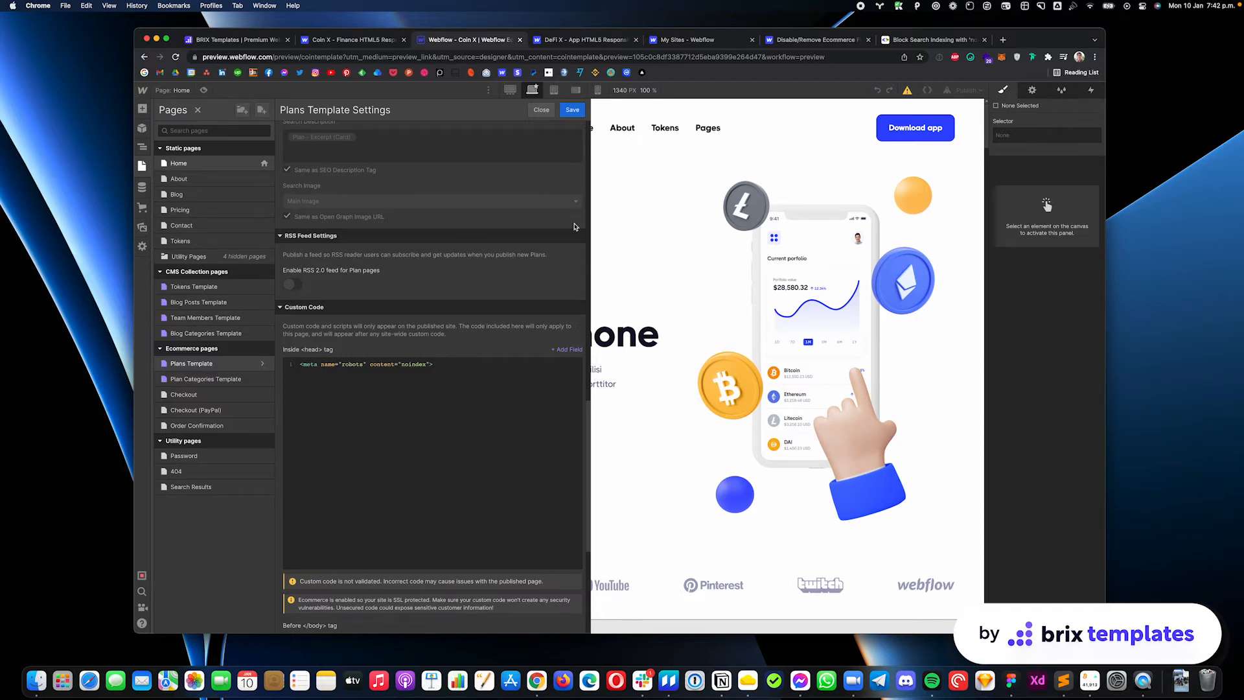
mouse_move(373, 195)
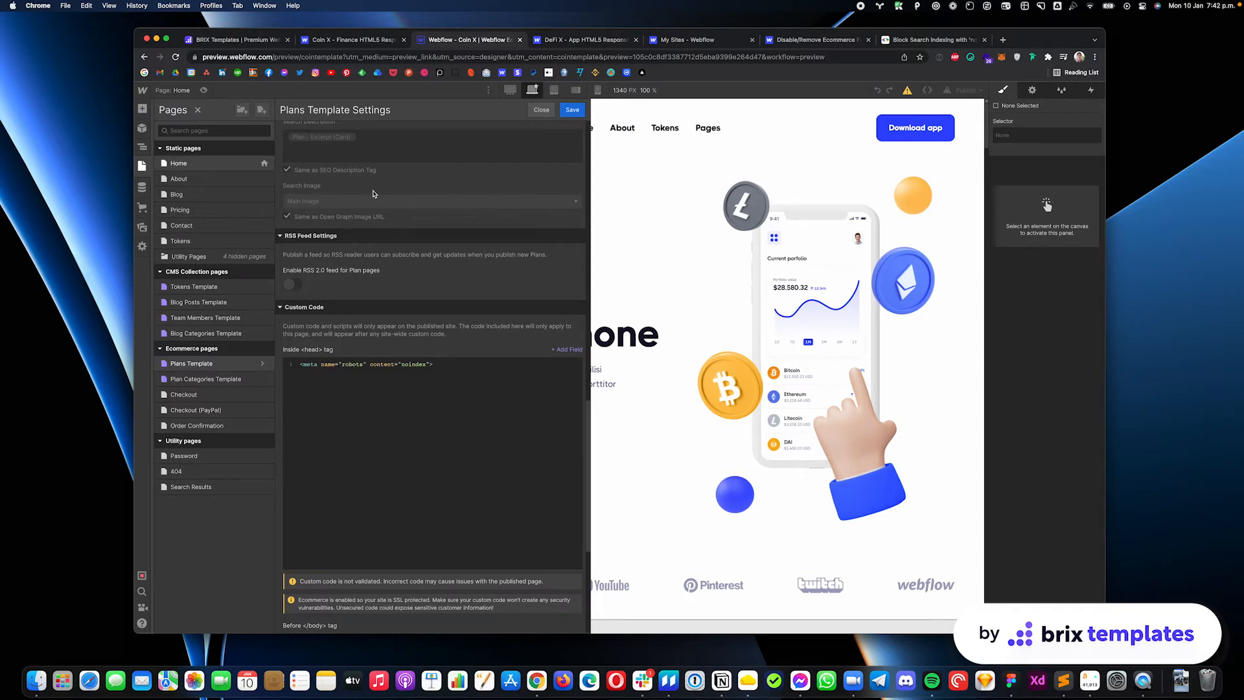
Step: Save the Plans Template settings with the noindex head tag and return to the Pages panel
click(540, 109)
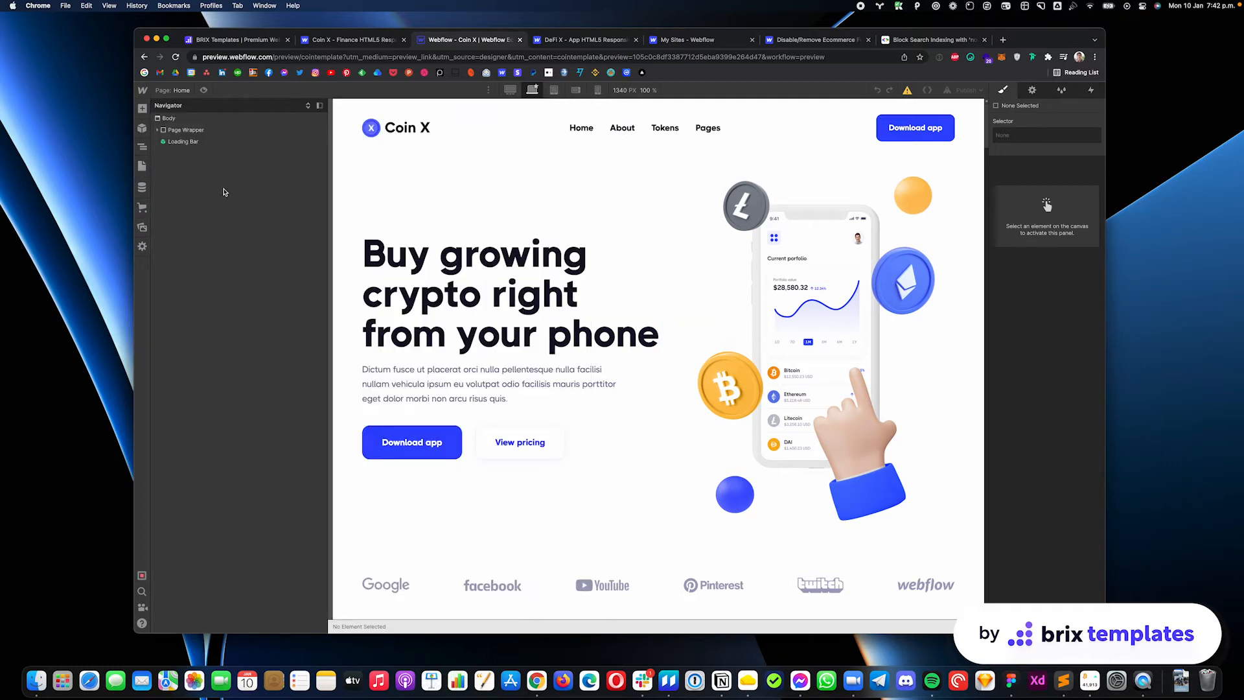
mouse_move(142, 166)
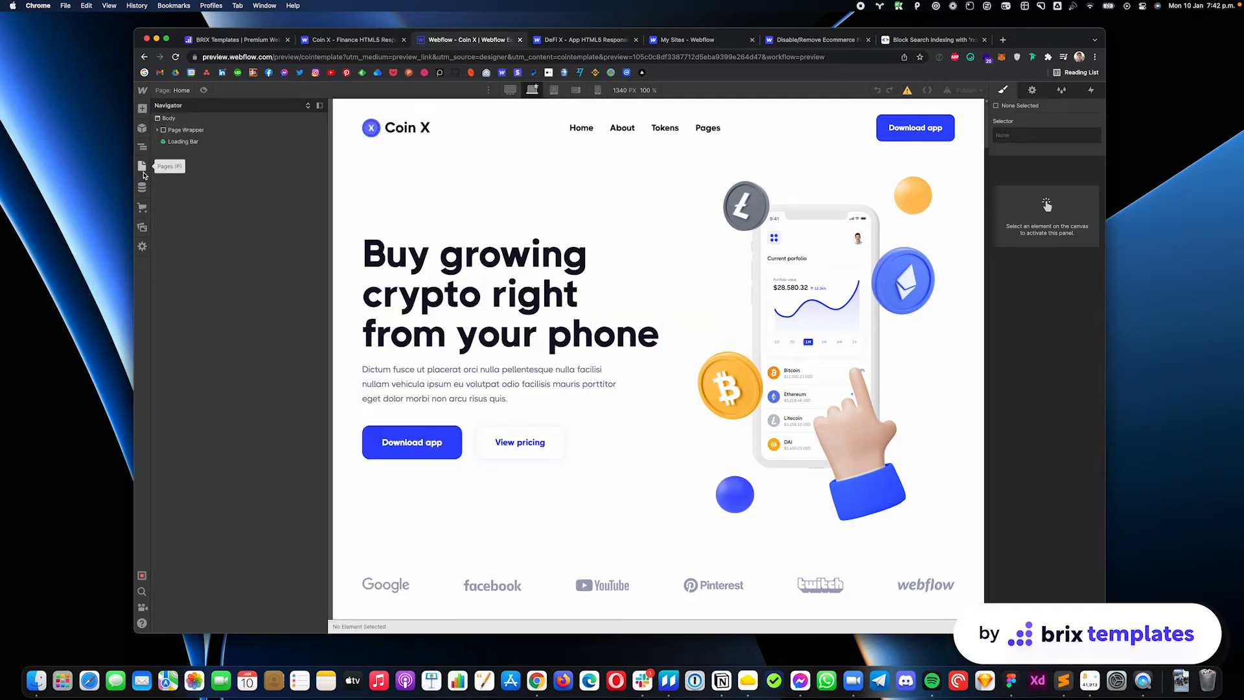
click(142, 166)
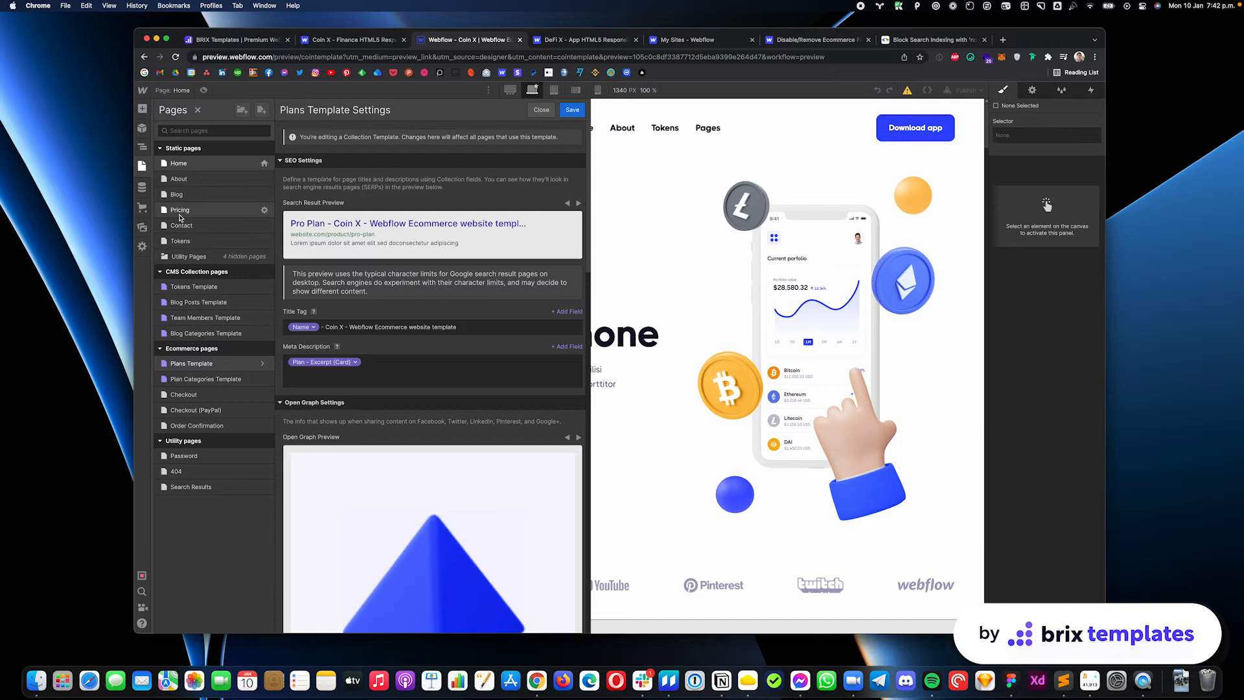
click(178, 210)
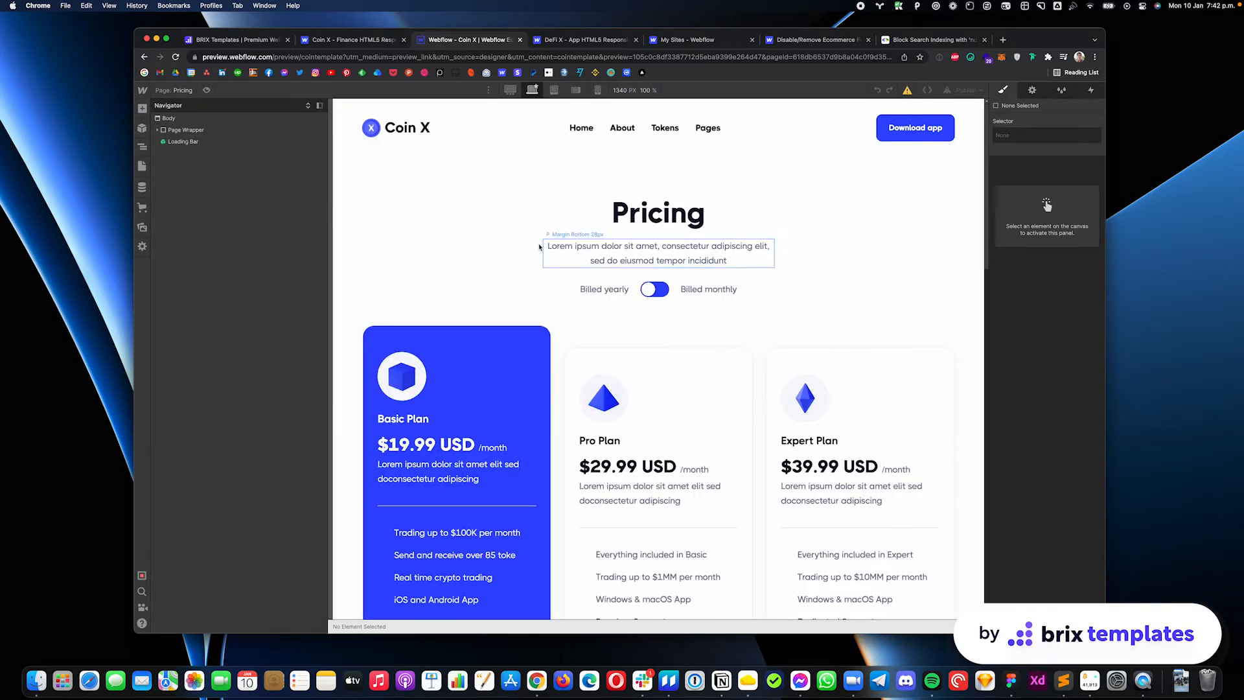
mouse_move(556, 364)
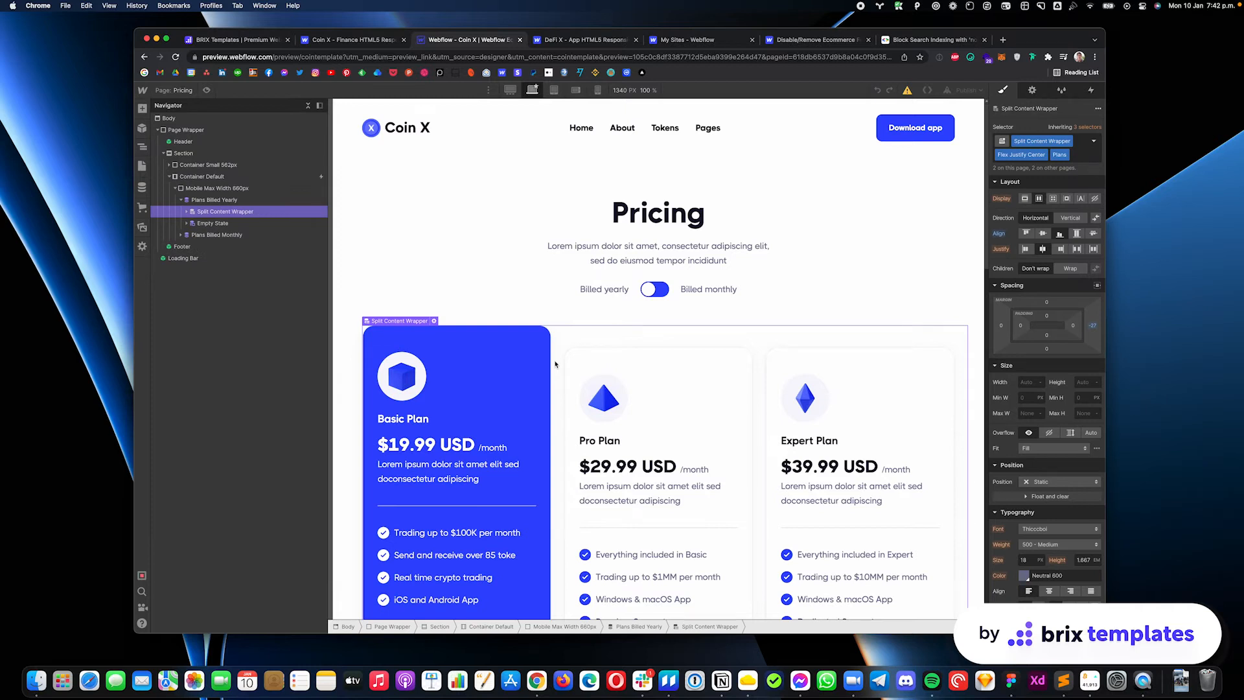
click(217, 235)
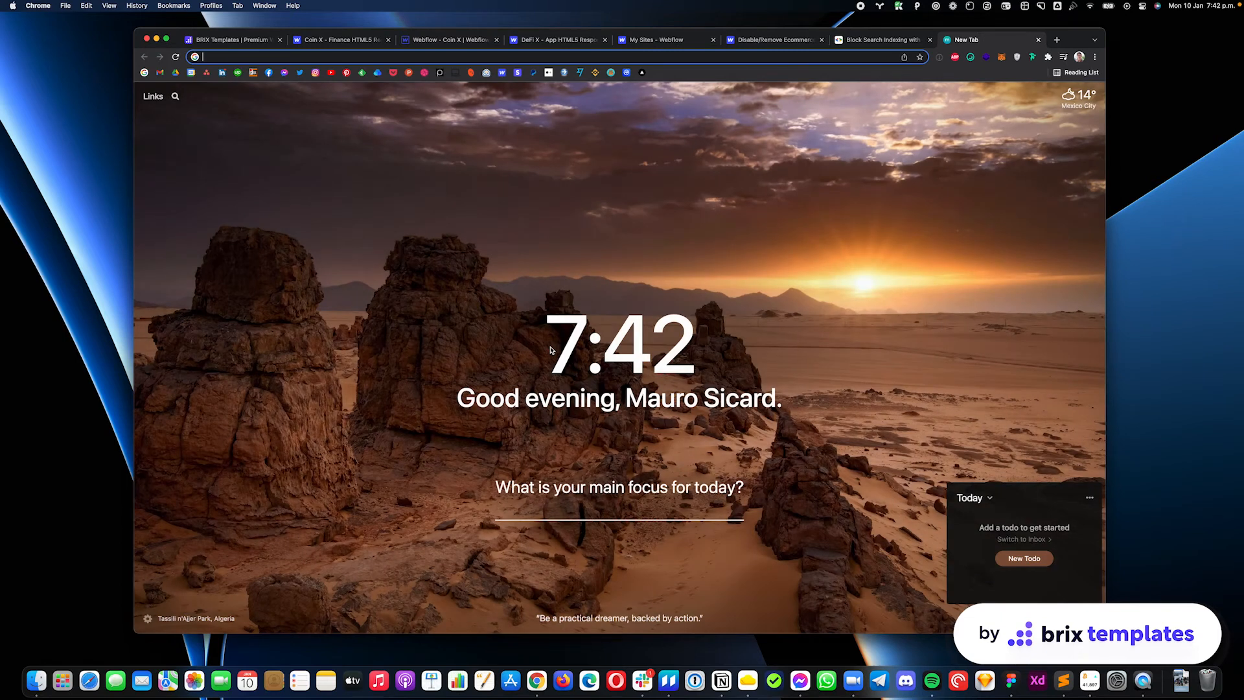
Step: Find the Hotel template via a 'hotels' search and go to its Rooms page
text(hotels)
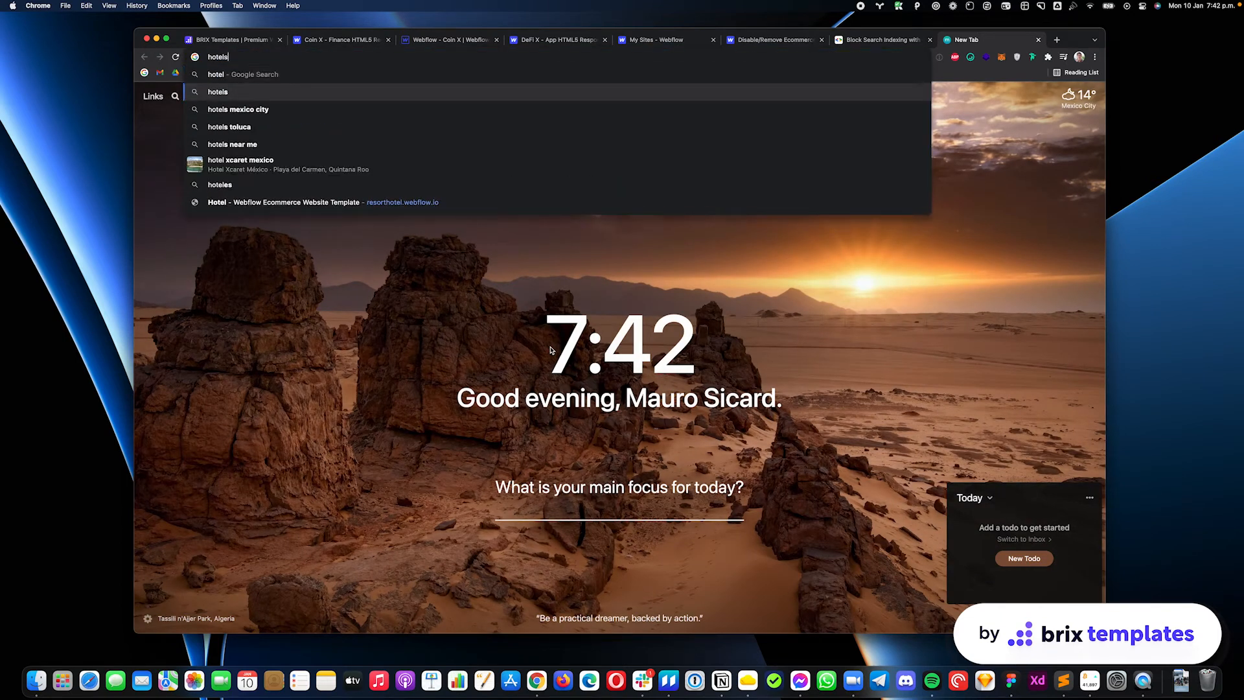
click(284, 202)
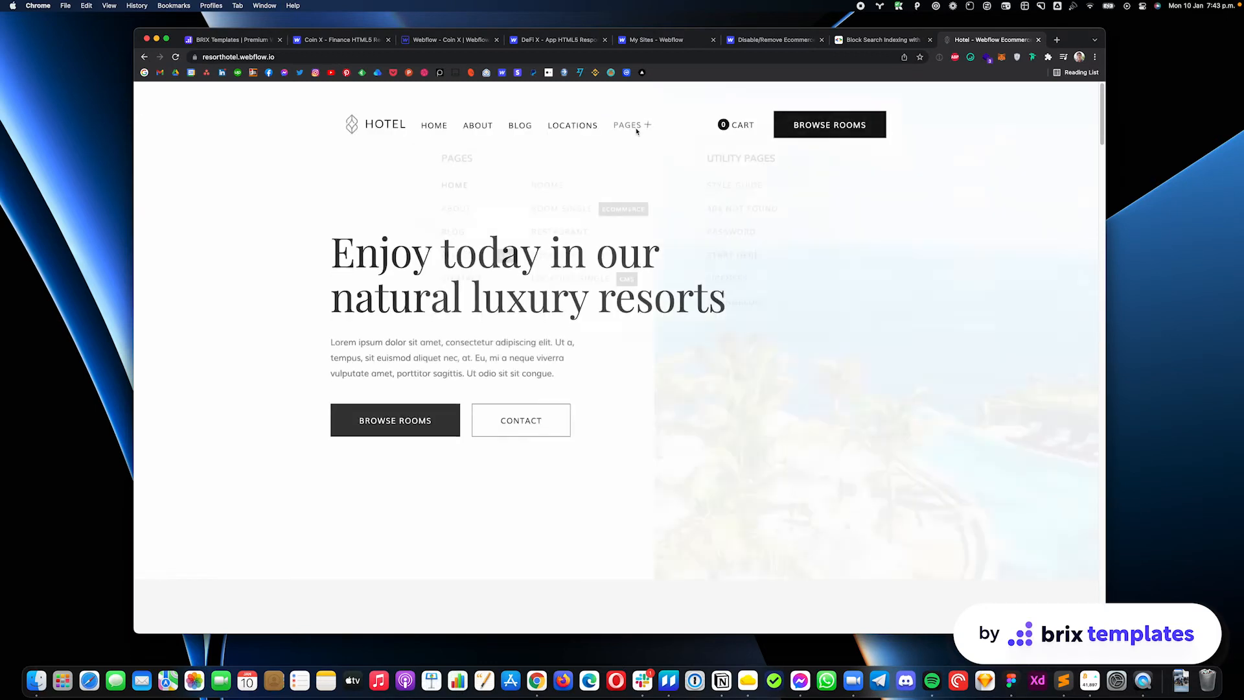
click(627, 125)
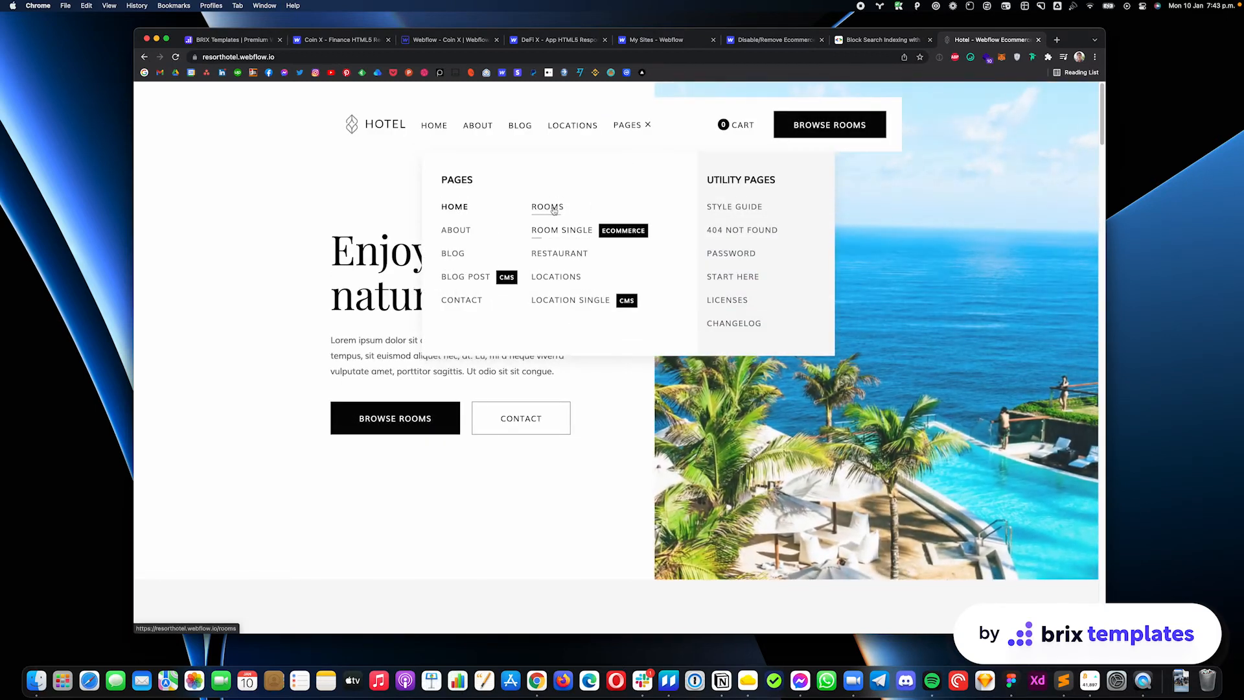
click(547, 206)
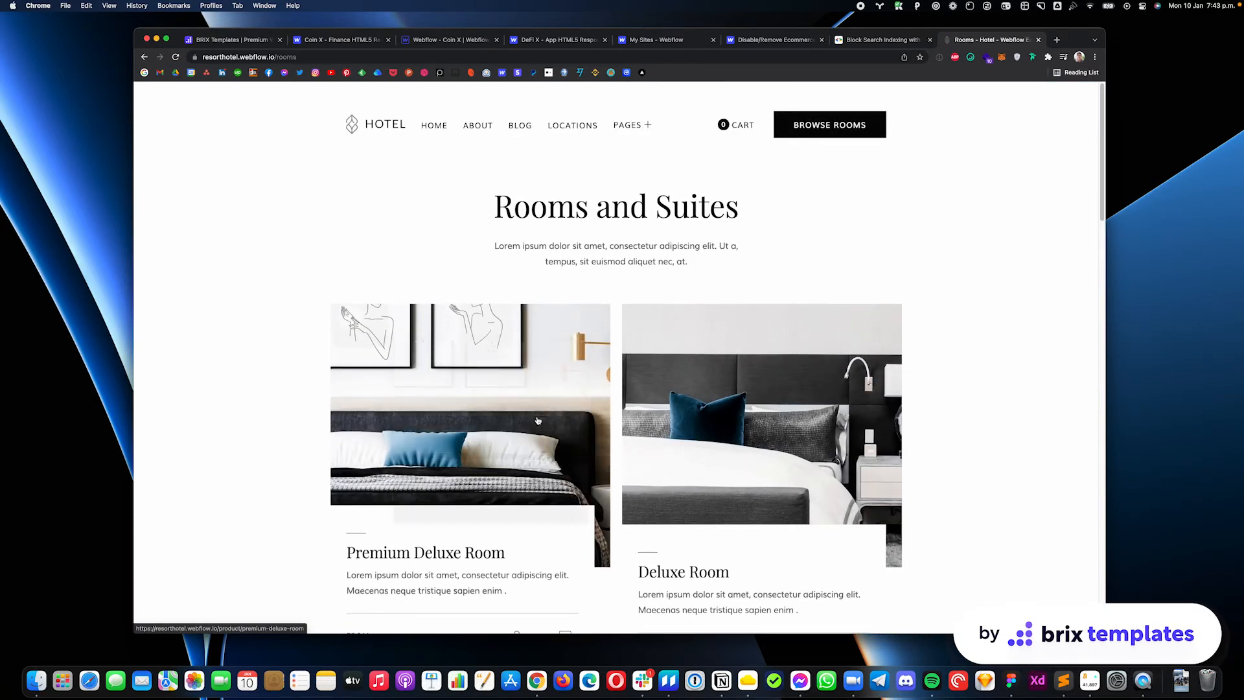
Step: Visit the Premium Deluxe Room booking page, then return to the Hotel home page
click(469, 420)
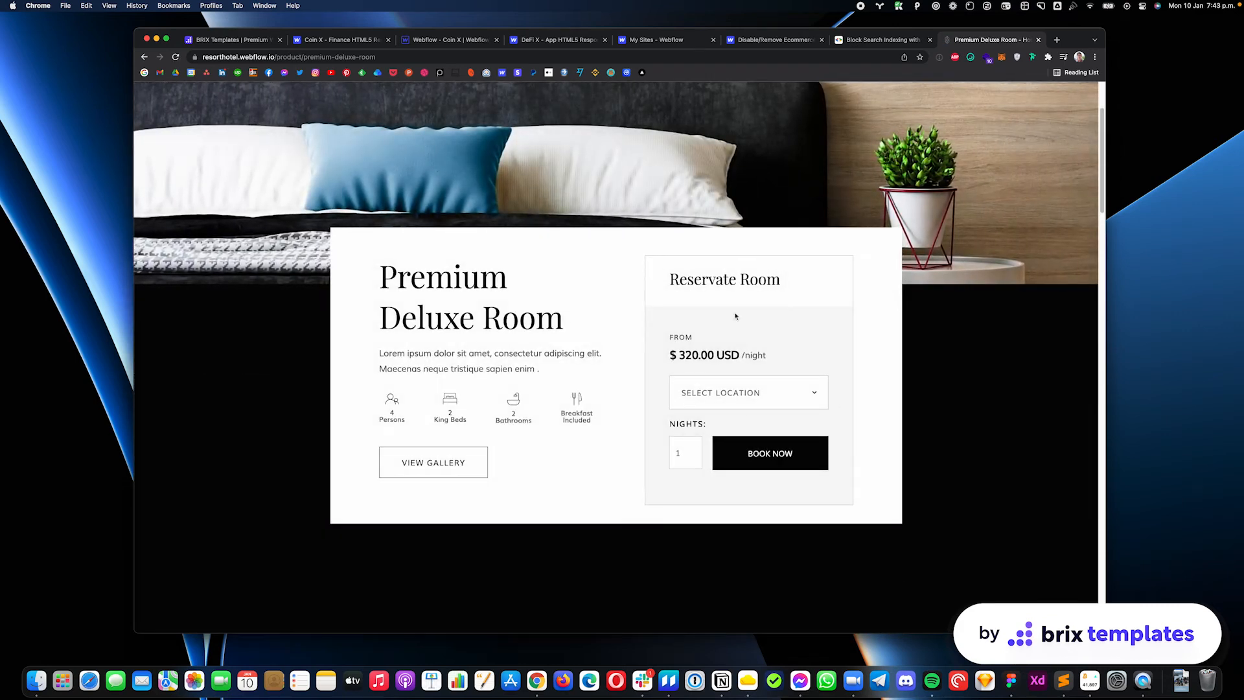
click(374, 124)
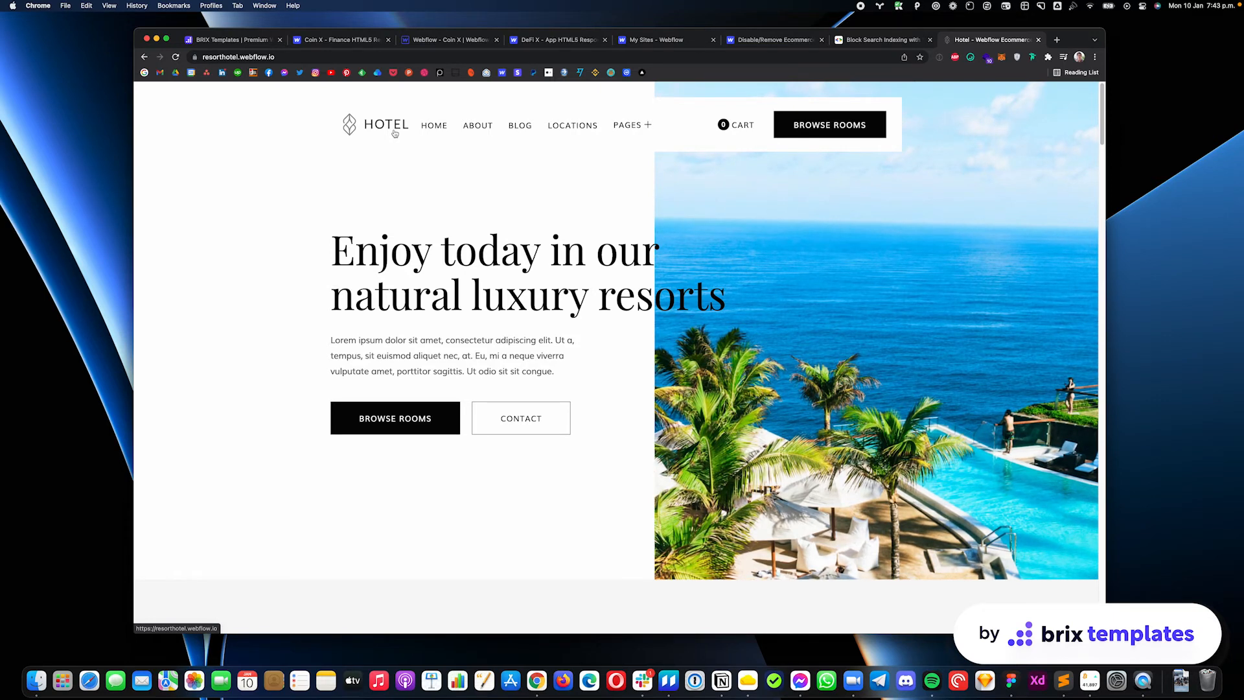
click(1088, 634)
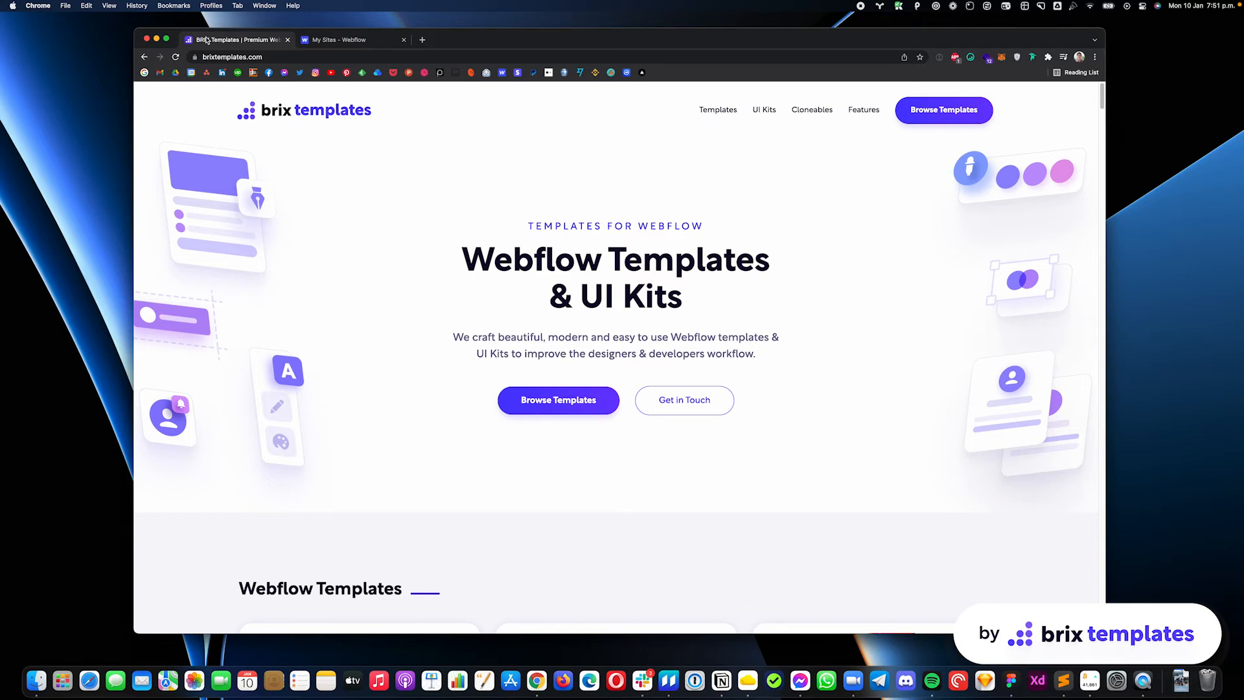
Step: Start a new project from the Webflow dashboard, showing the preset choices
click(349, 40)
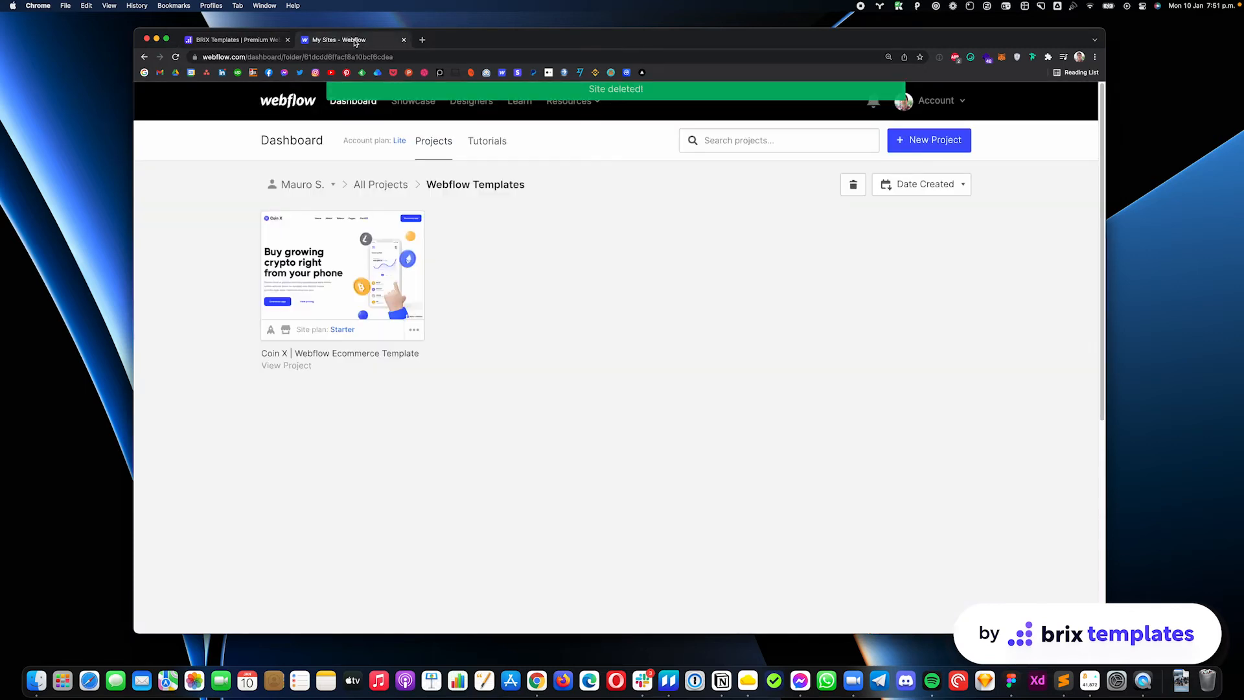
mouse_move(342, 266)
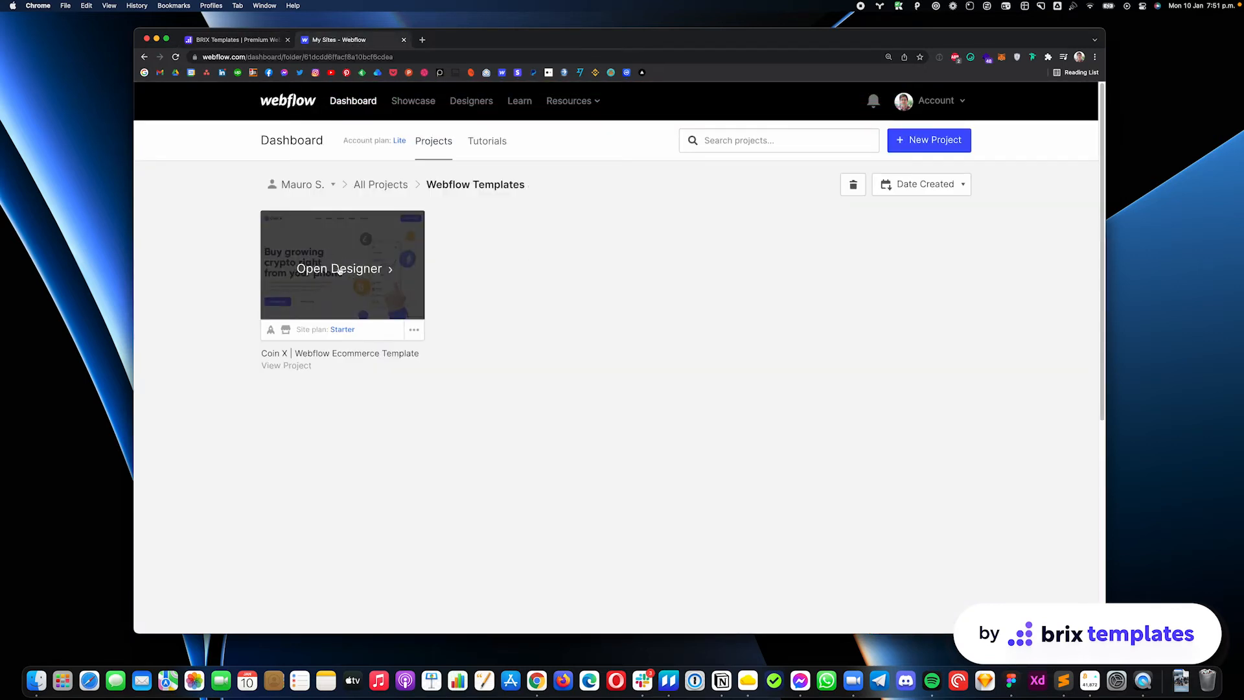
click(928, 140)
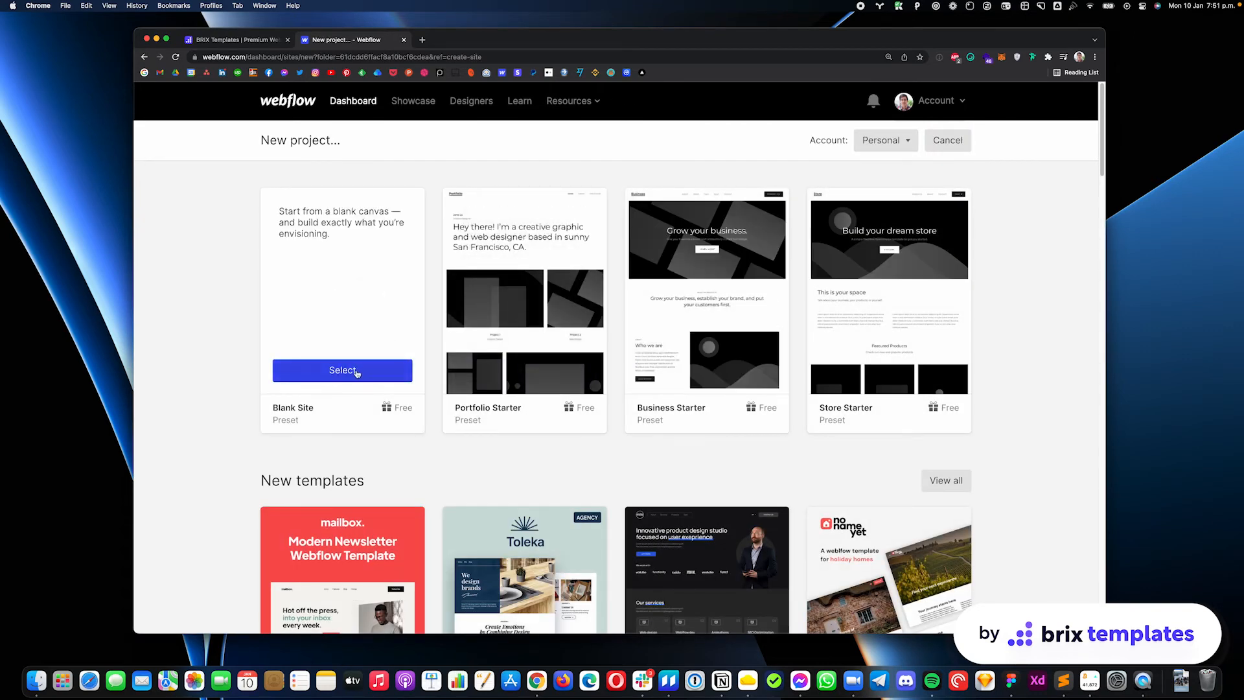
Step: Create a blank site named 'Non Webflow Ecommerce'
click(342, 370)
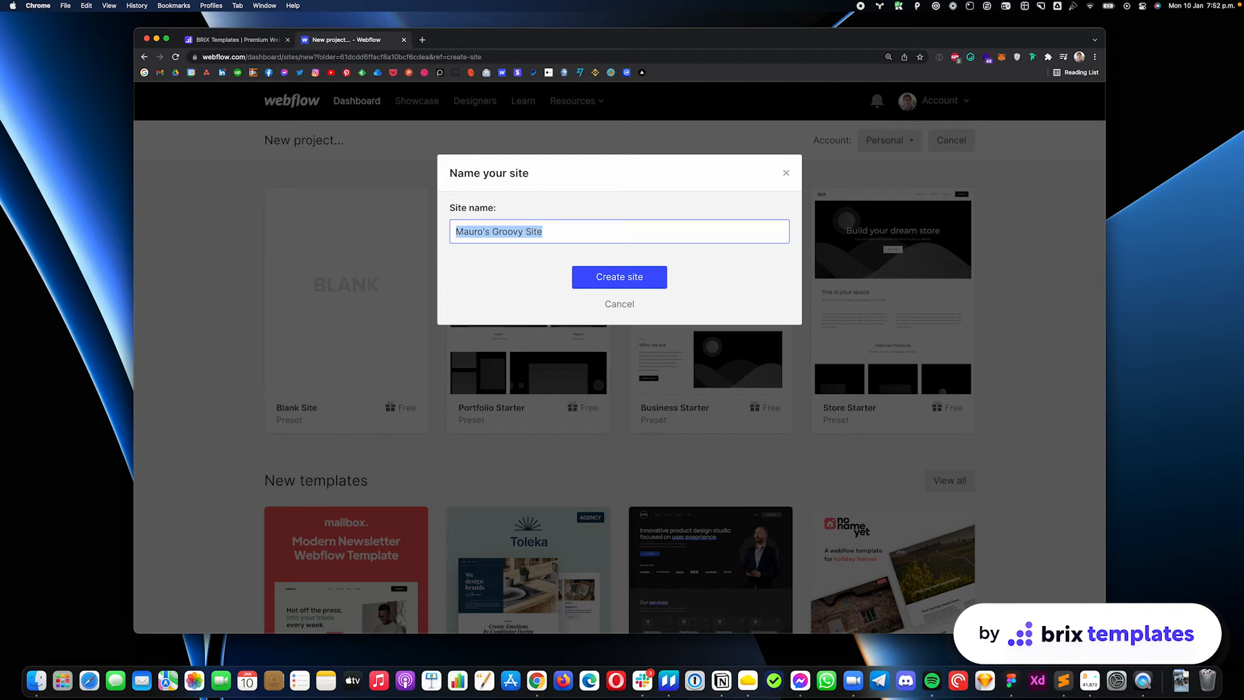
text(Non Webflow ecom)
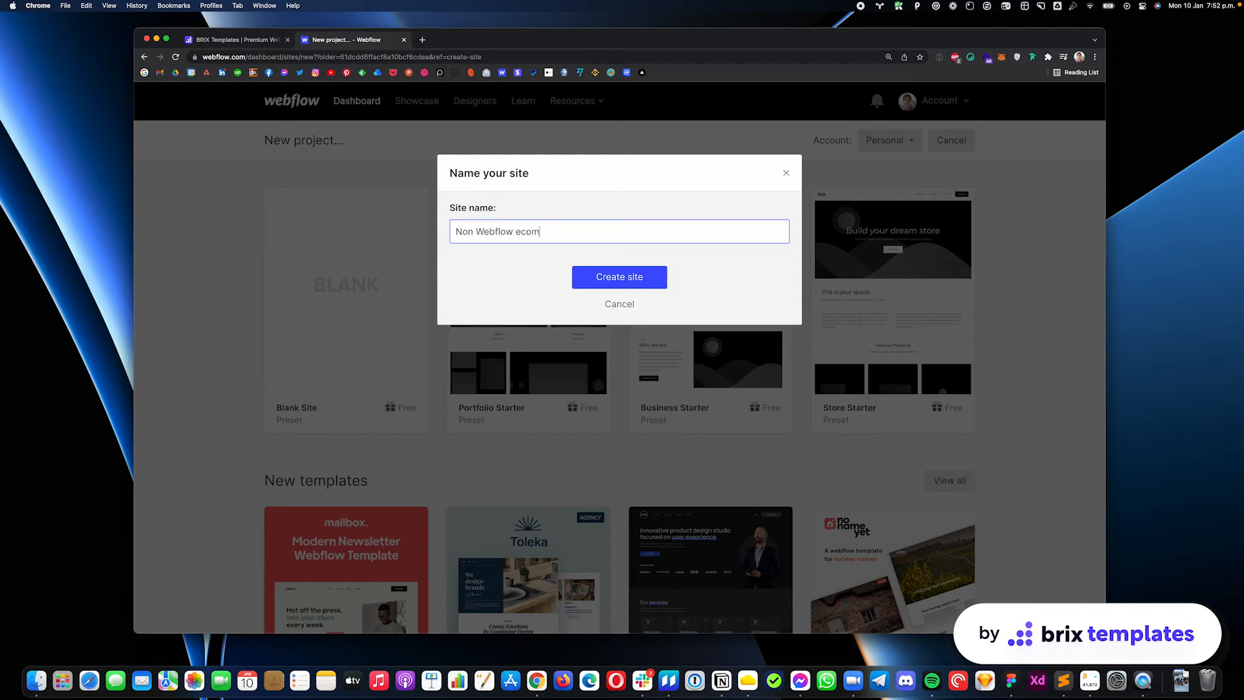
text(merce)
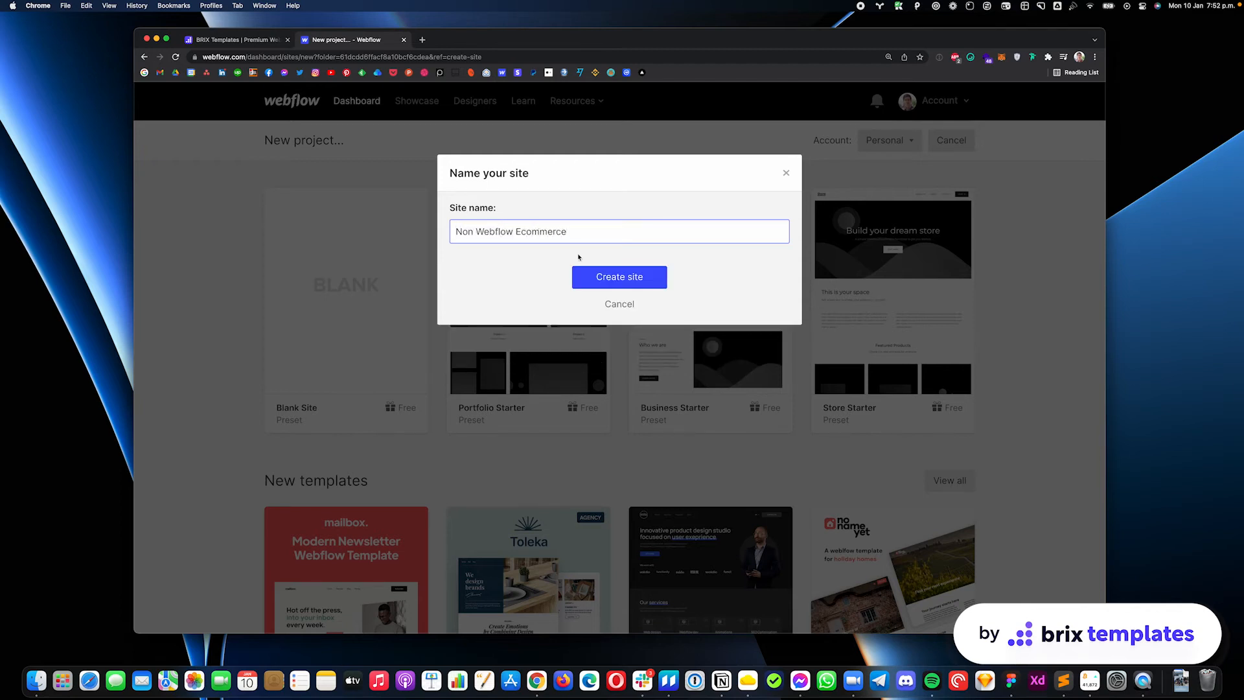
click(619, 277)
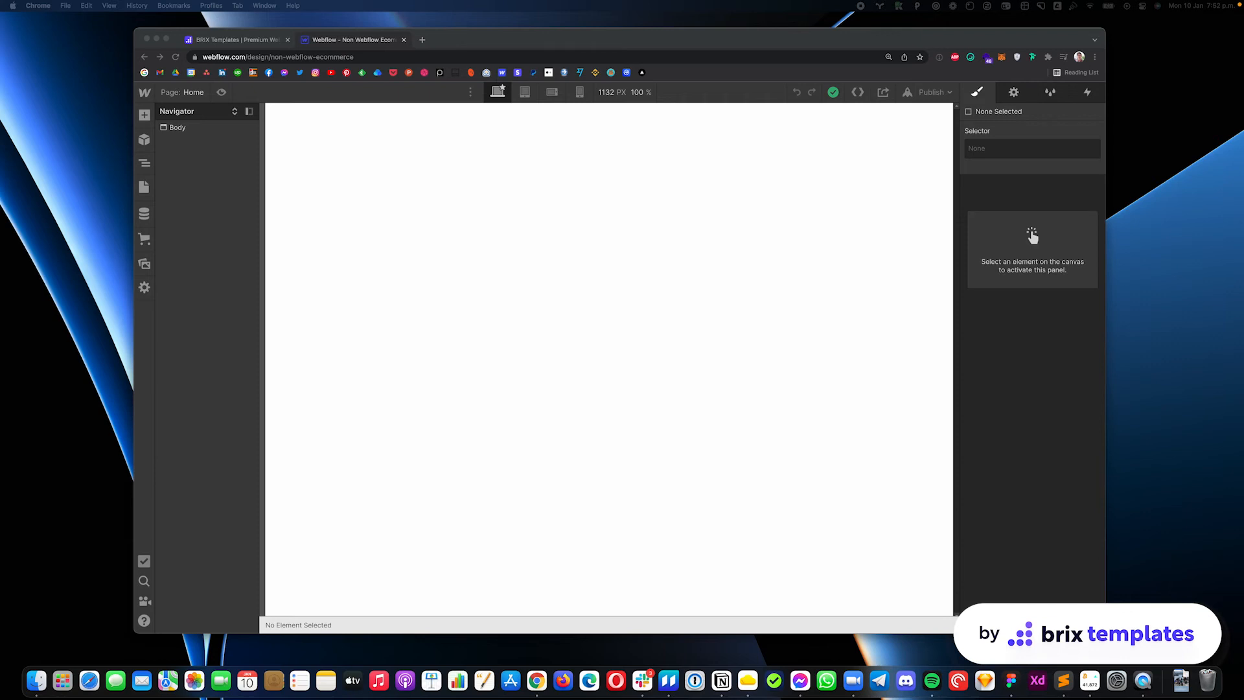
Step: Reopen Coin X in the Designer and select its hero Section for copying
click(468, 40)
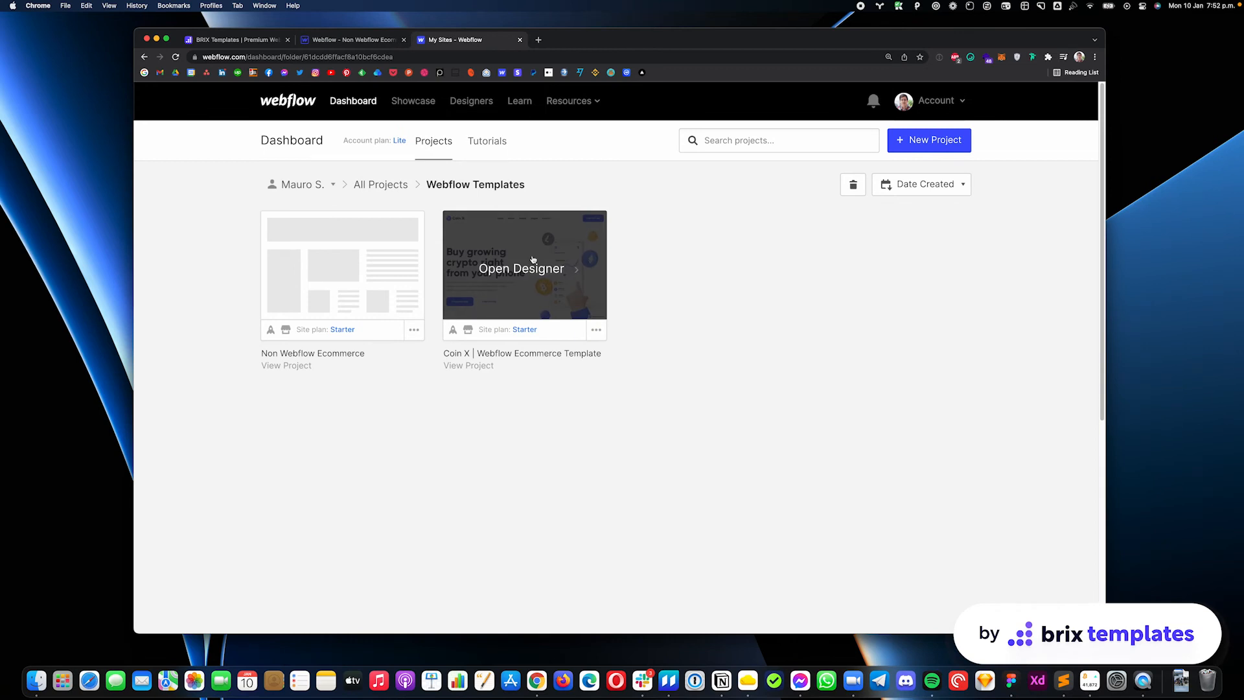
click(521, 268)
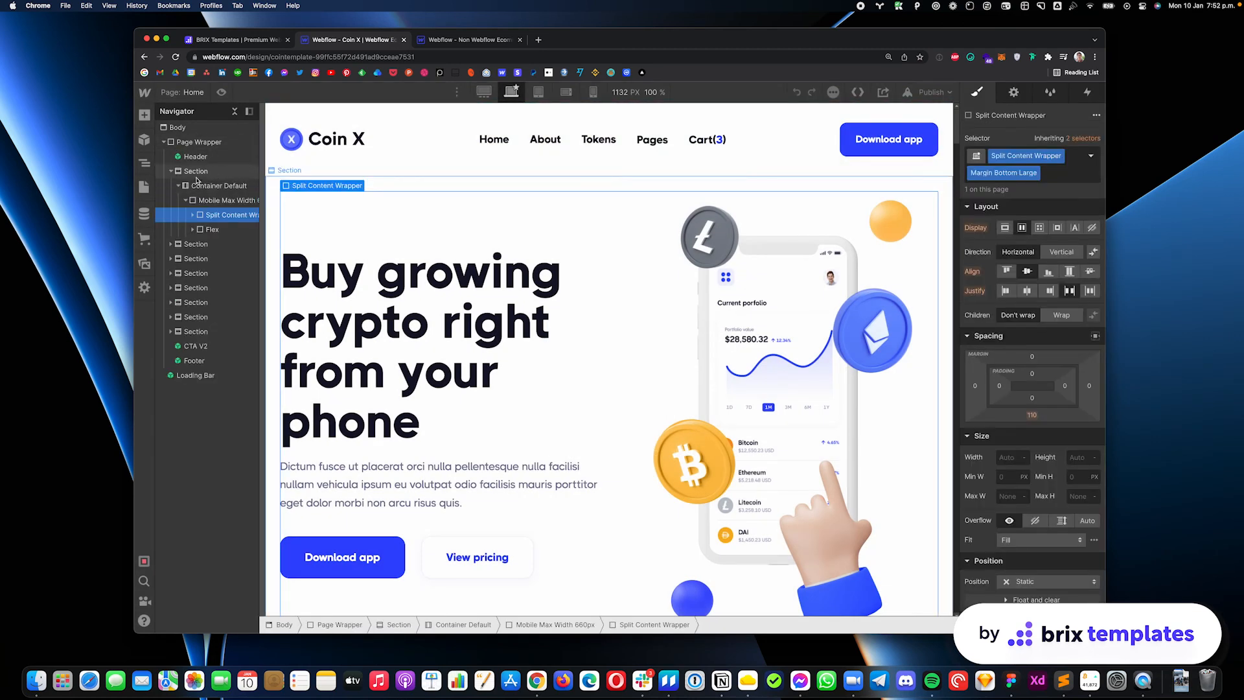
click(196, 171)
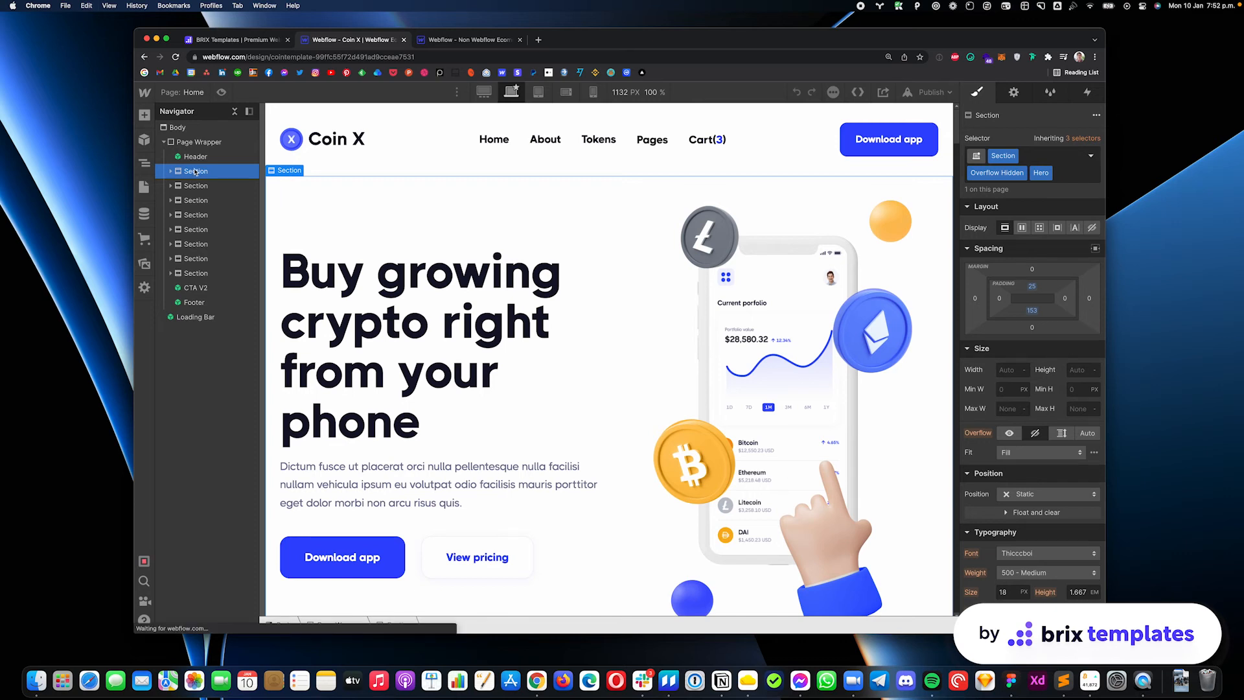
Step: Select the Body of the blank Non Webflow Ecommerce site as the paste target for the hero
click(468, 40)
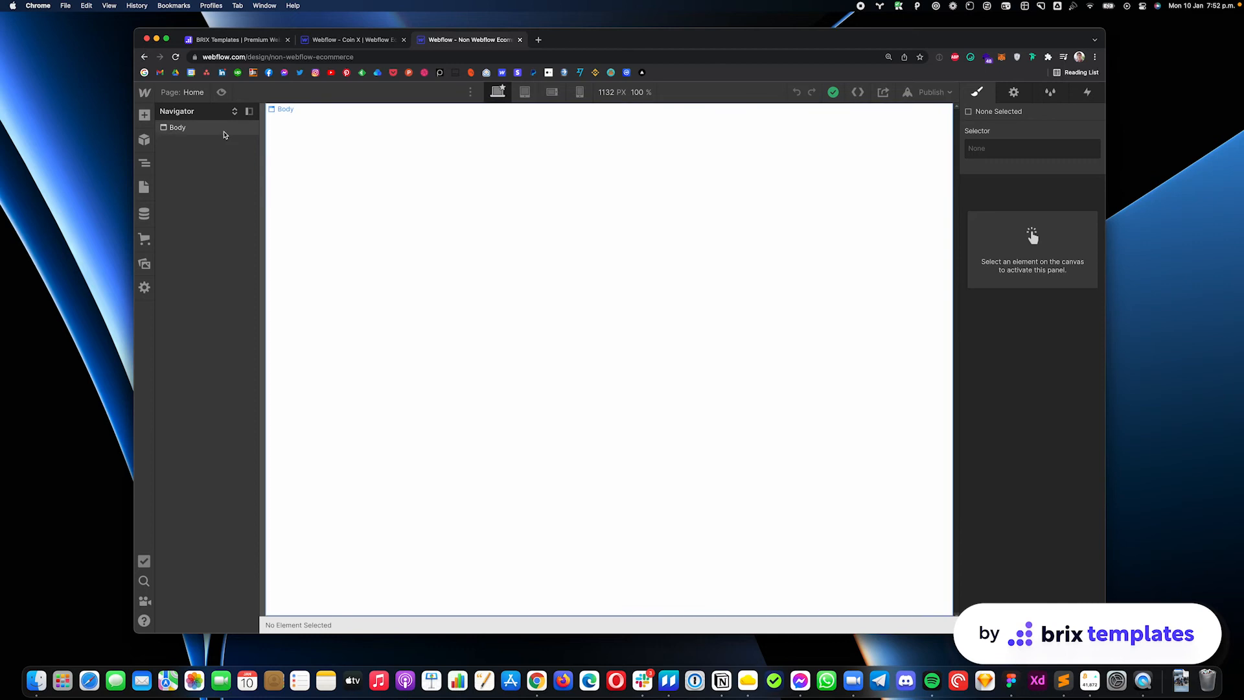
click(176, 127)
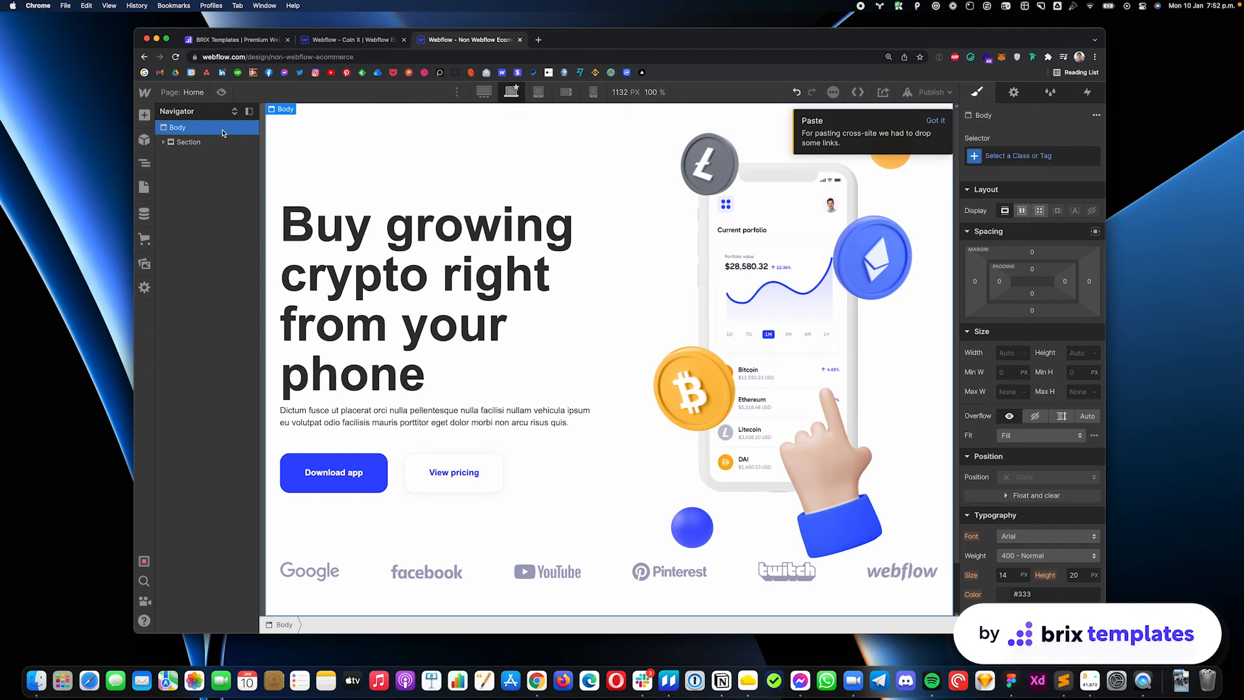
mouse_move(253, 115)
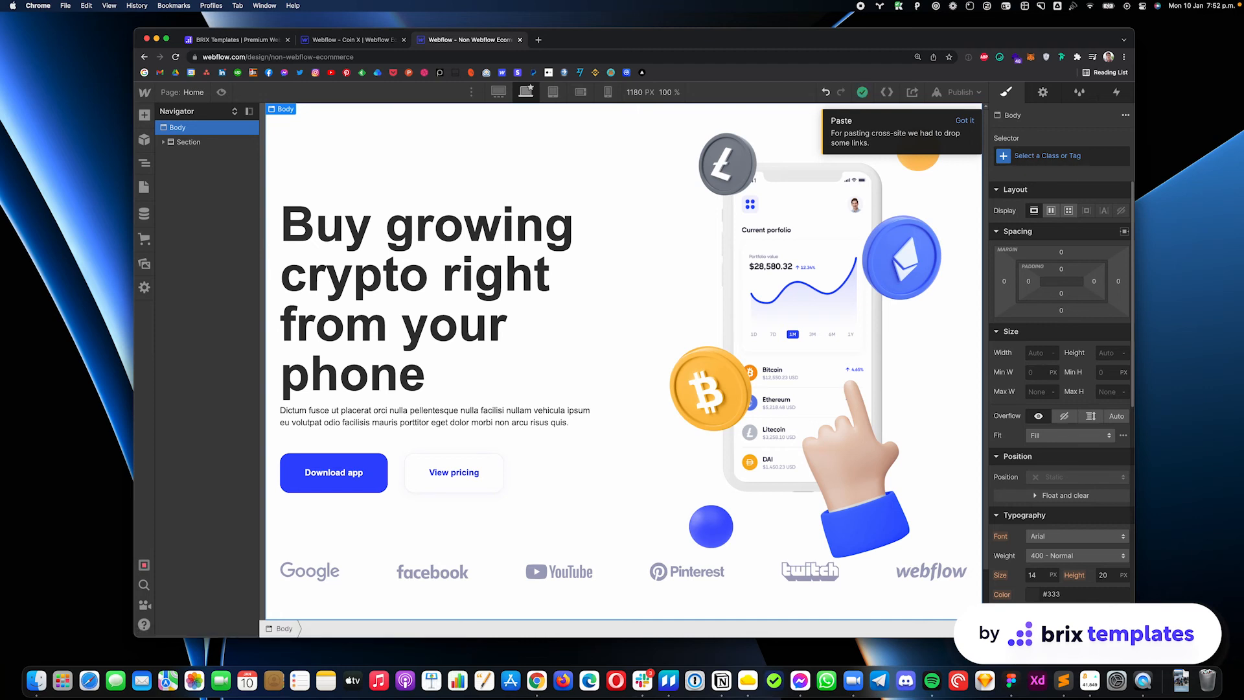
Step: Inspect the pasted hero heading's font, then return to Coin X and bring up brixtemplates.com
click(429, 274)
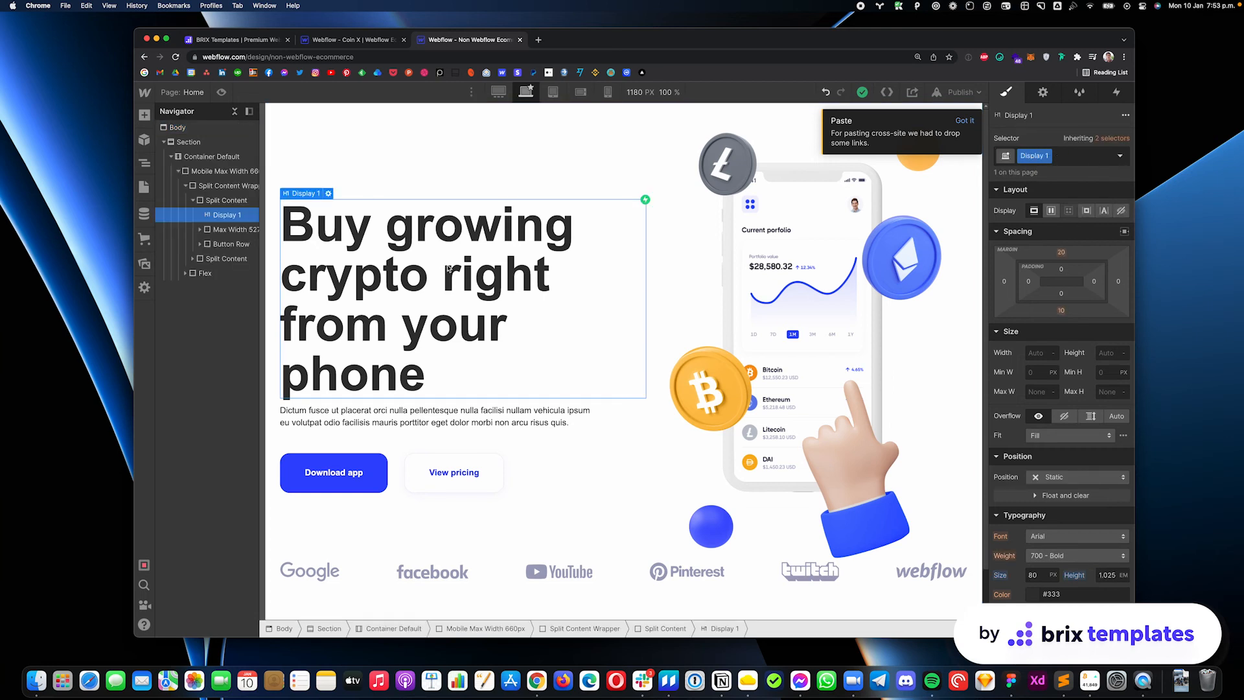
click(352, 40)
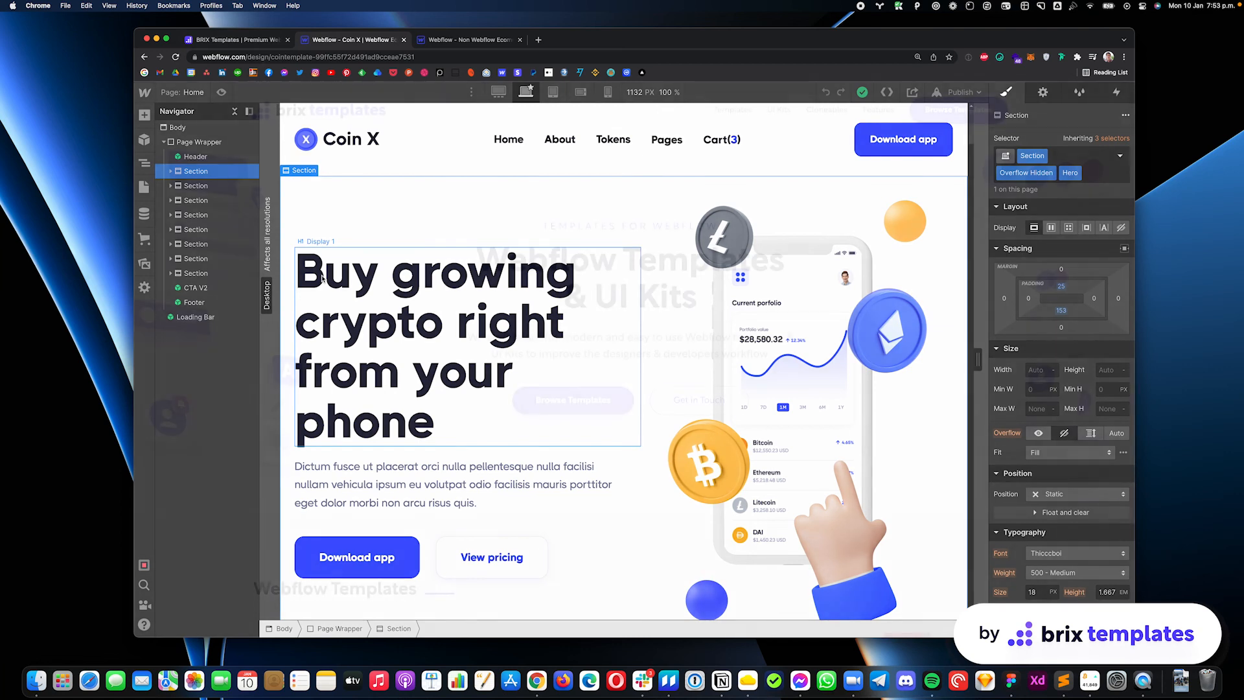
click(235, 41)
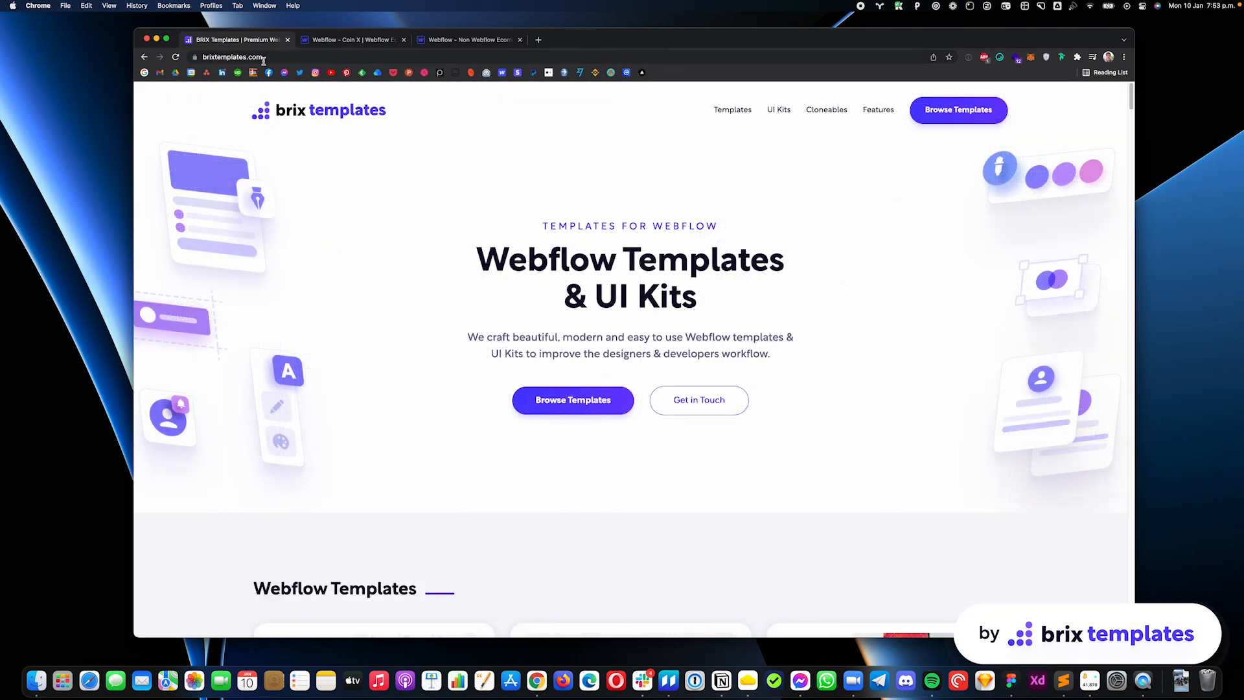